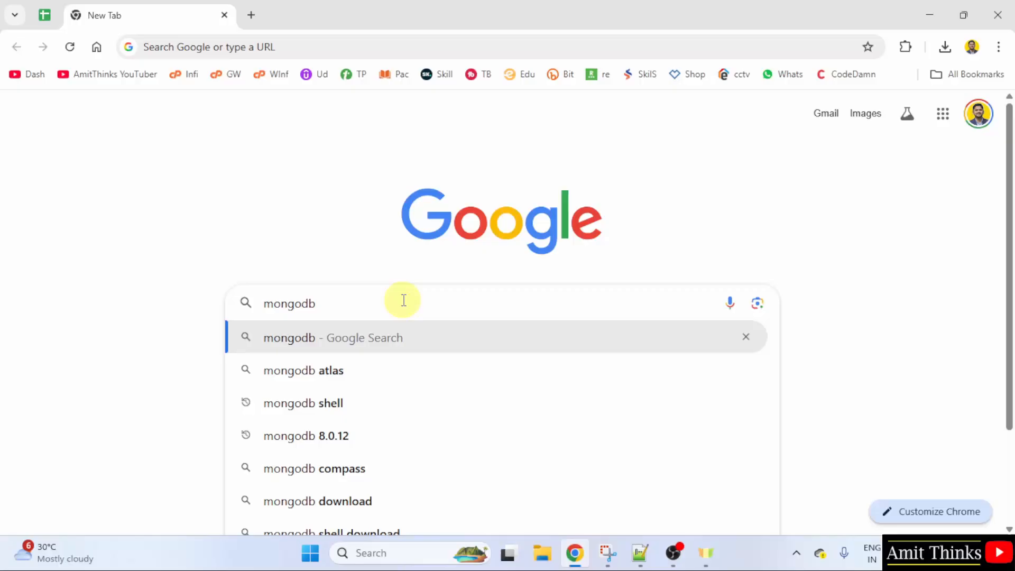
Step: Search Google for mongodb, go to mongodb.com and bring up its Products menu
key("Enter")
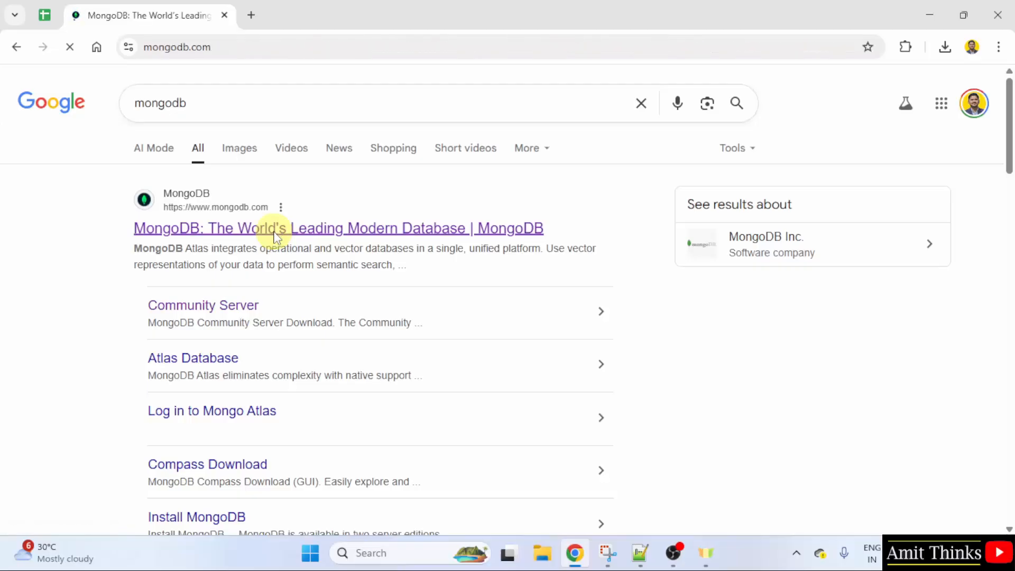
left_click(338, 229)
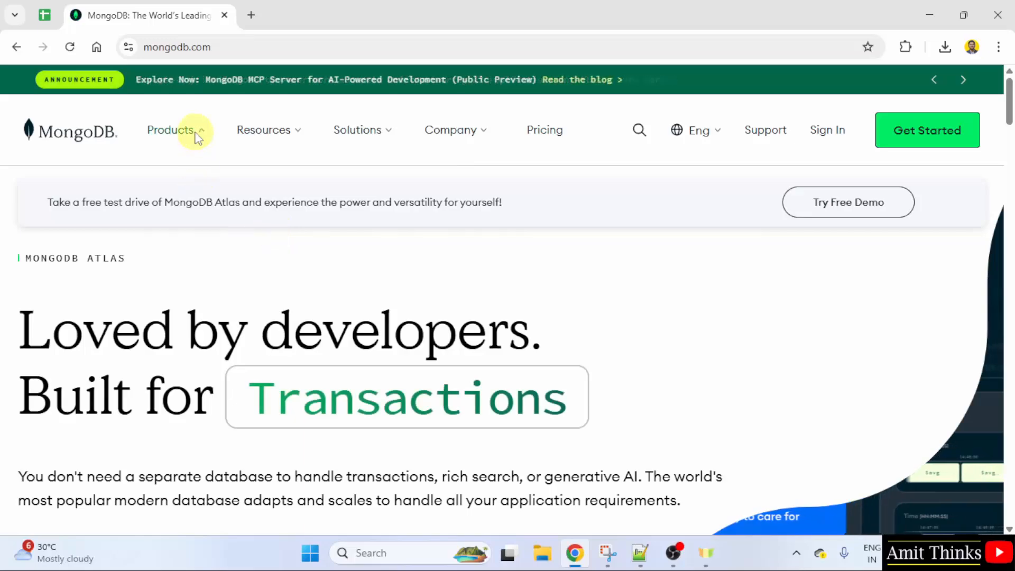
left_click(170, 129)
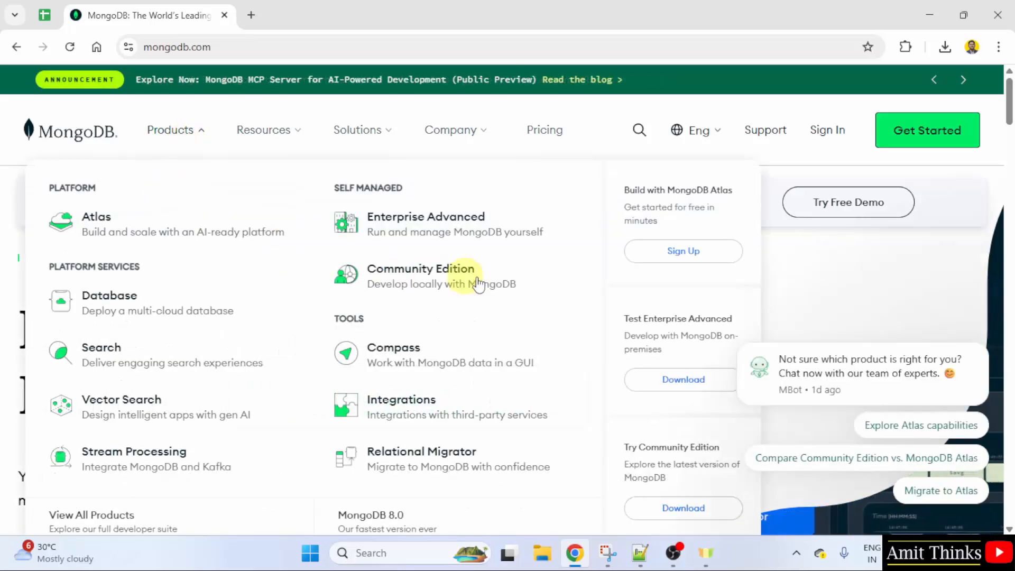
Step: Go to the Community Edition product page and scroll down it
left_click(420, 276)
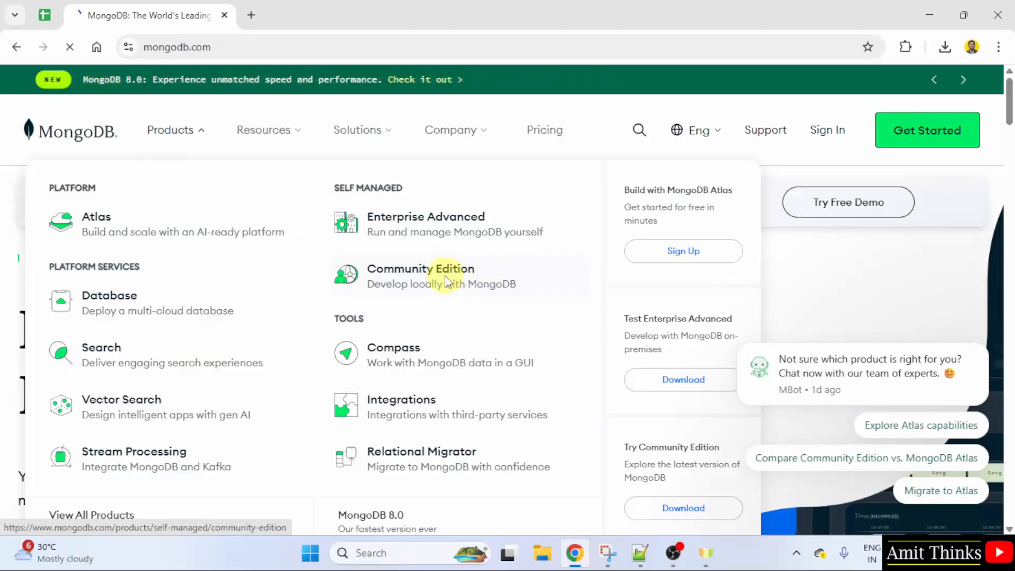
left_click(420, 268)
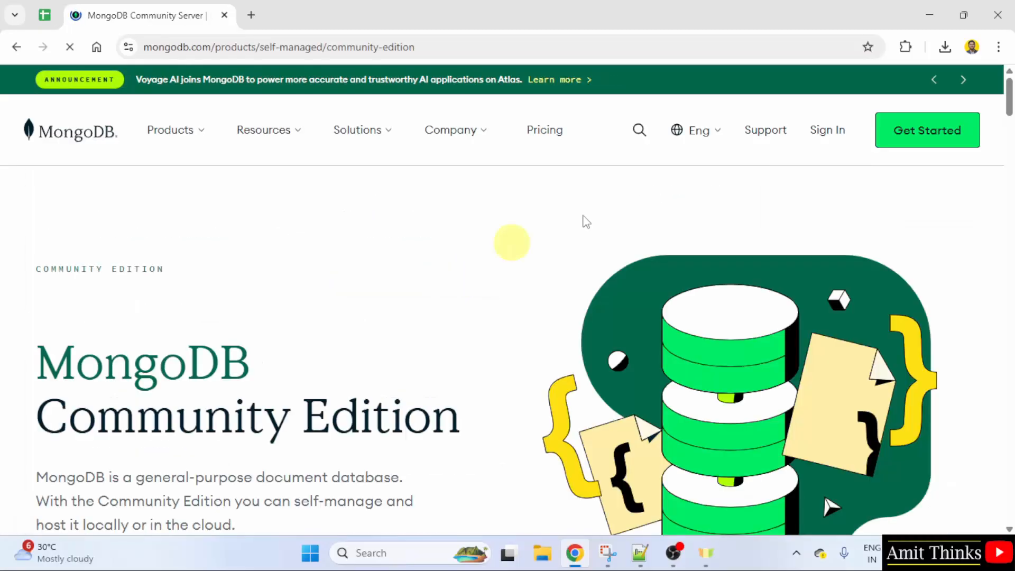
scroll("down", 3)
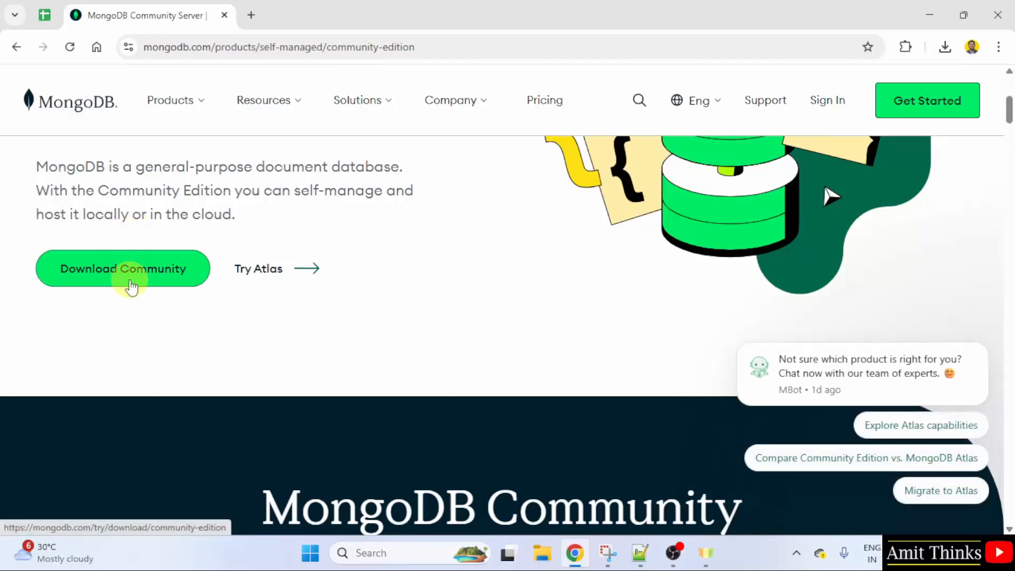
Step: Go to the Community Server download page and scroll to the version/platform/package fields
left_click(122, 269)
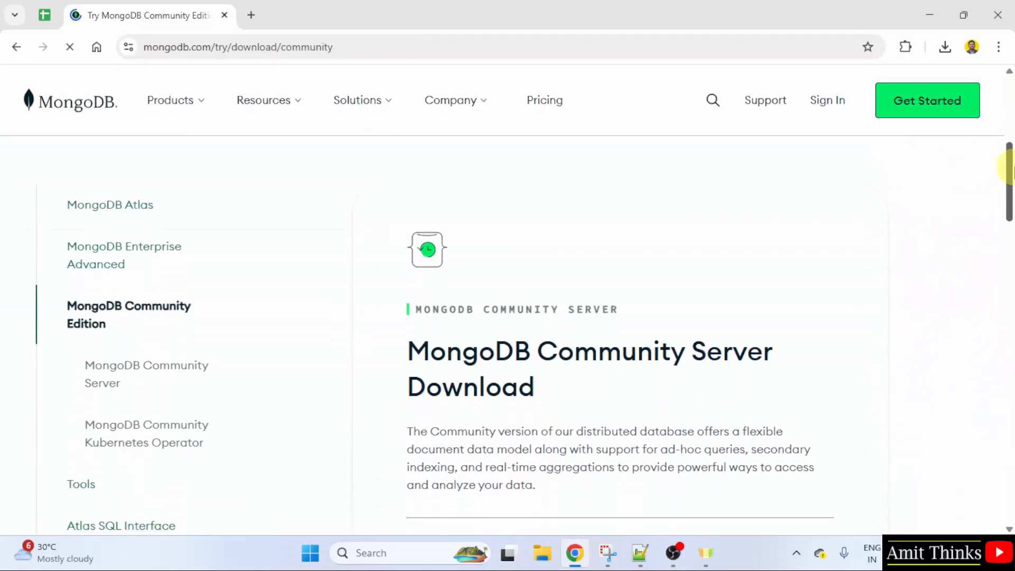
scroll("down", 3)
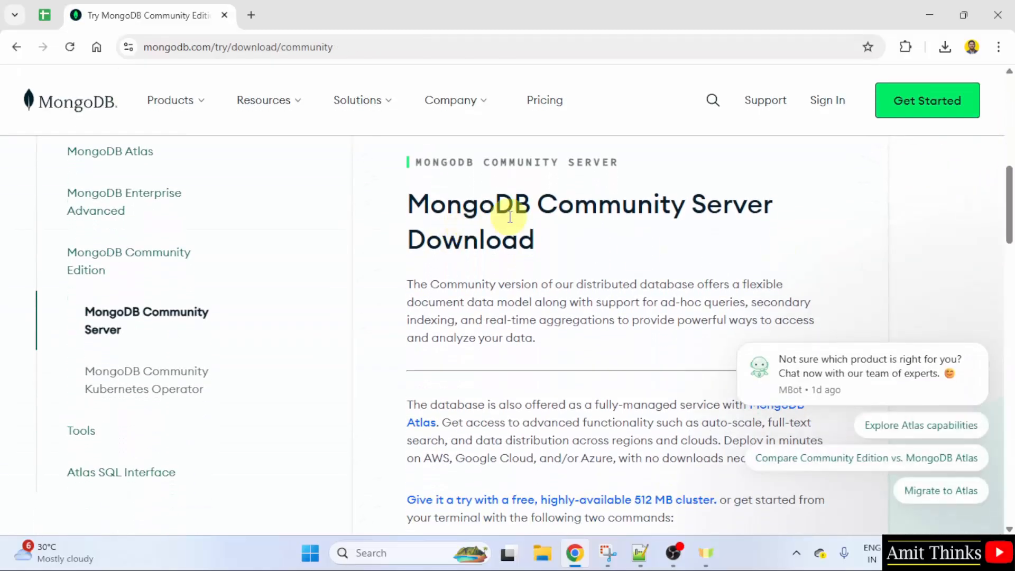
scroll("down", 3)
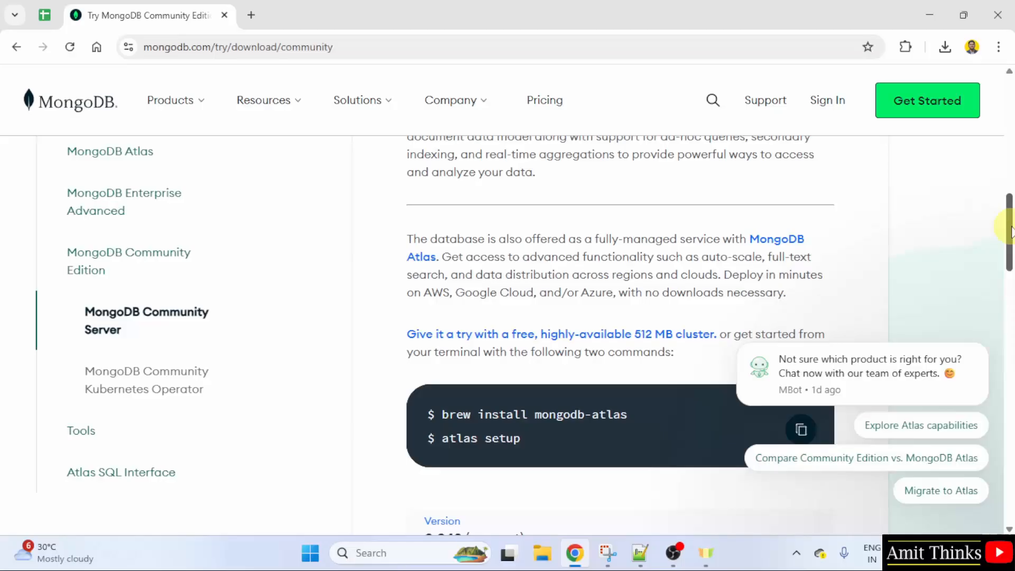
scroll("down", 3)
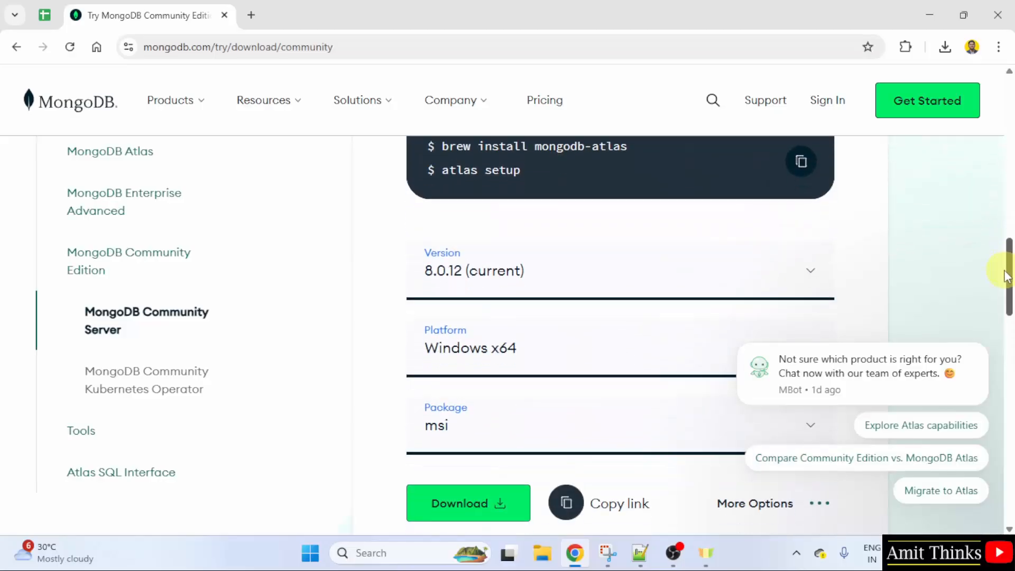
scroll("down", 3)
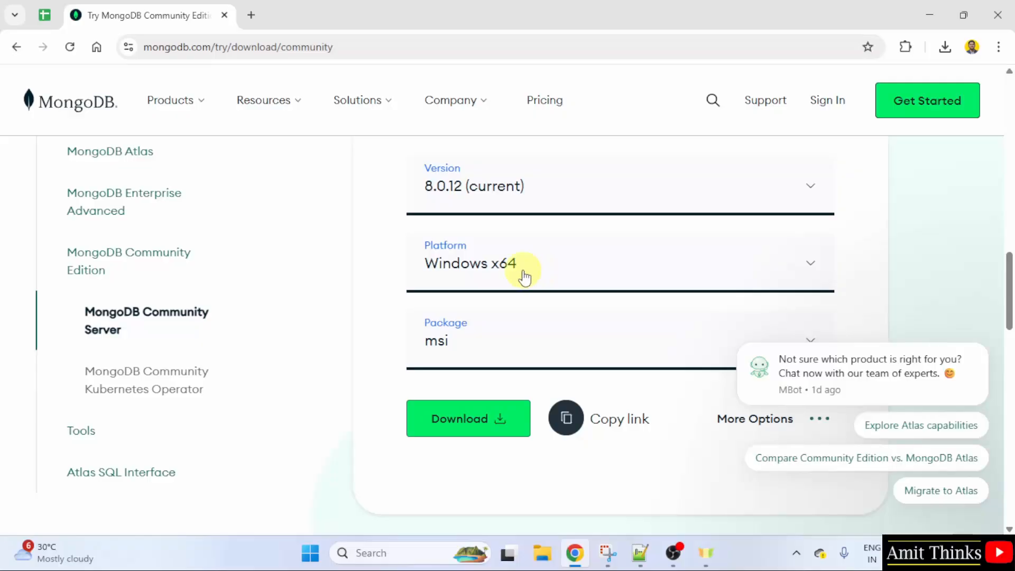
mouse_move(924, 292)
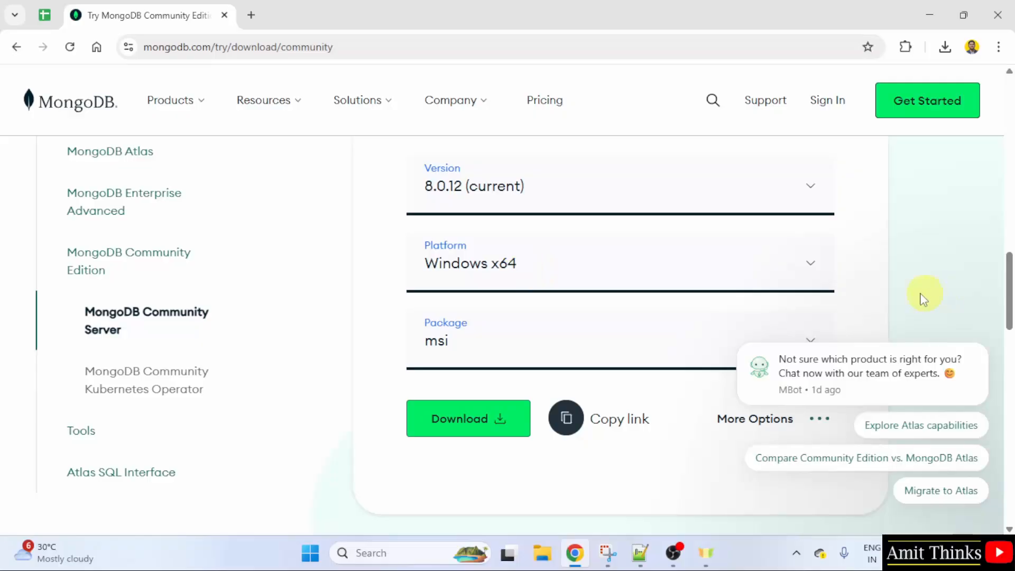
scroll("down", 3)
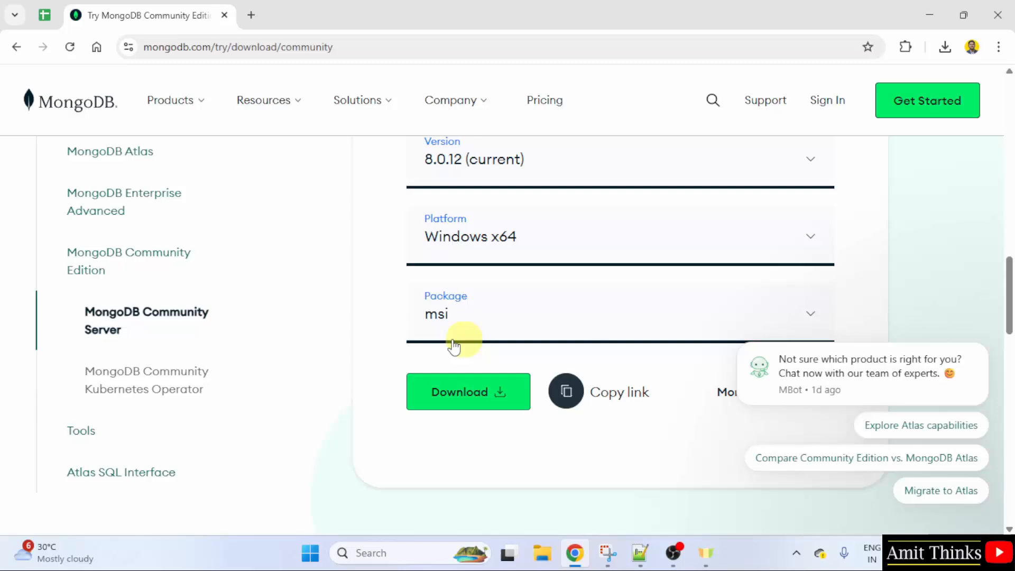
mouse_move(449, 322)
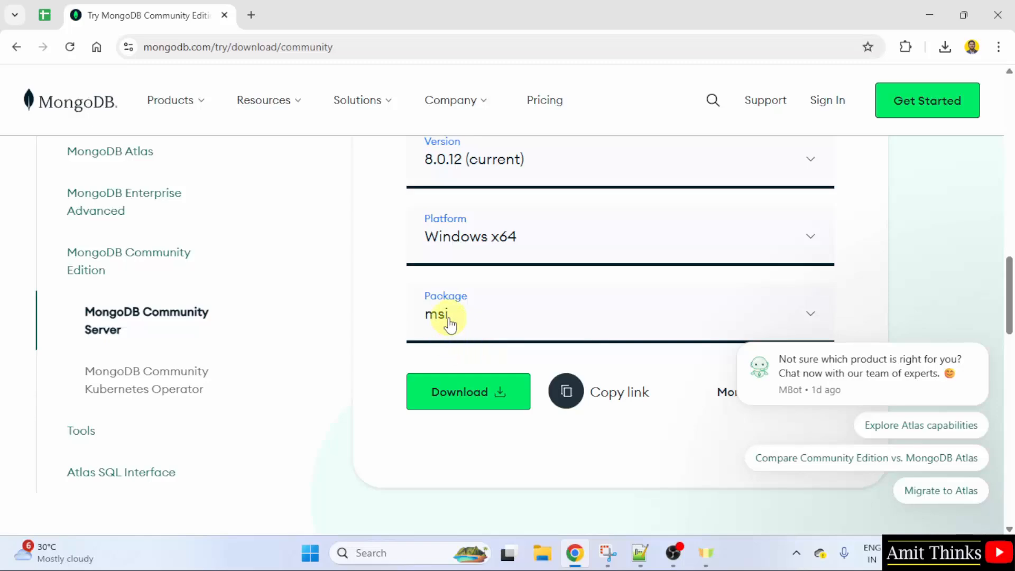
mouse_move(450, 381)
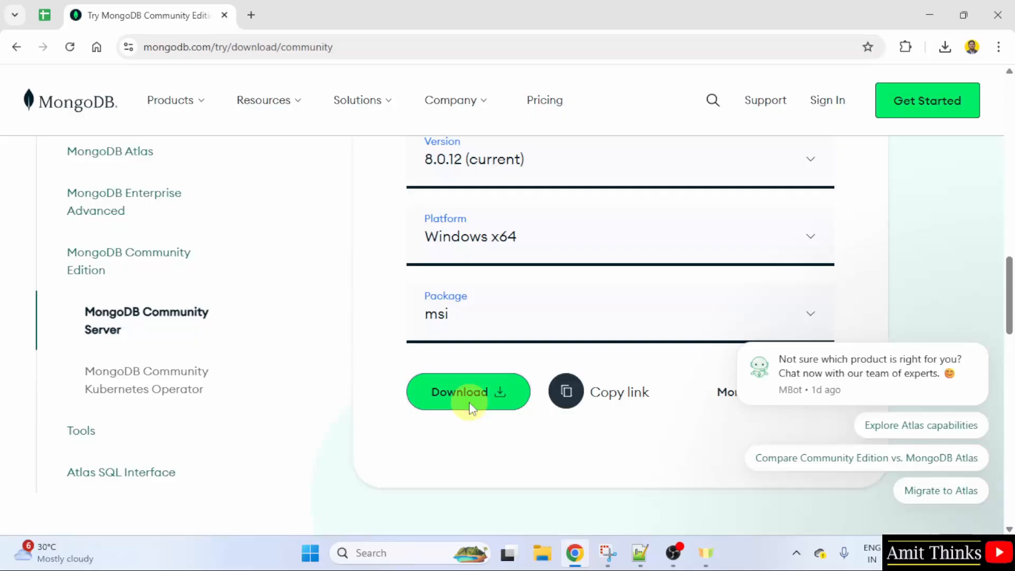
Step: Download MongoDB Community Server 8.0.12 as the Windows x64 msi installer
left_click(468, 391)
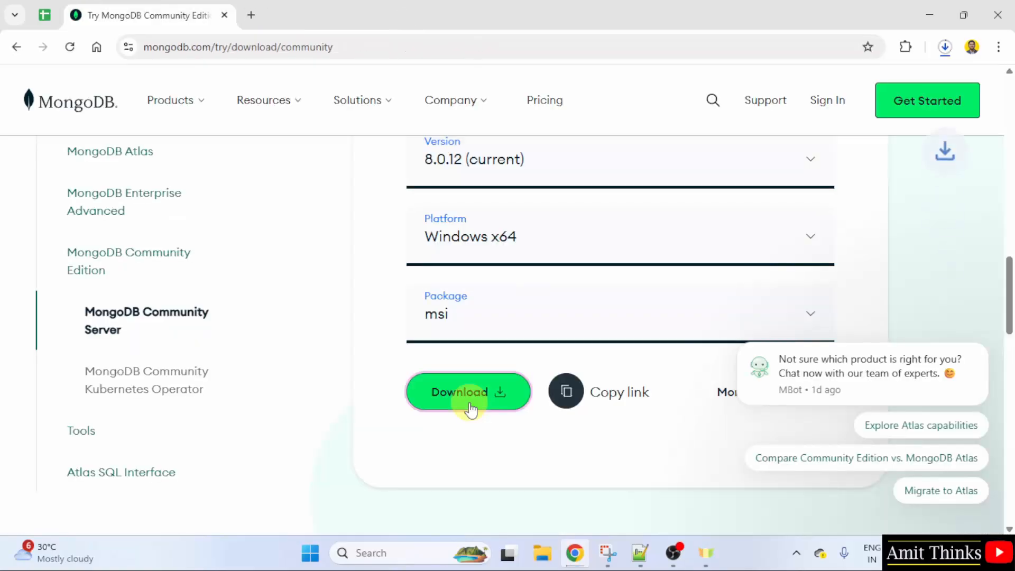
left_click(468, 391)
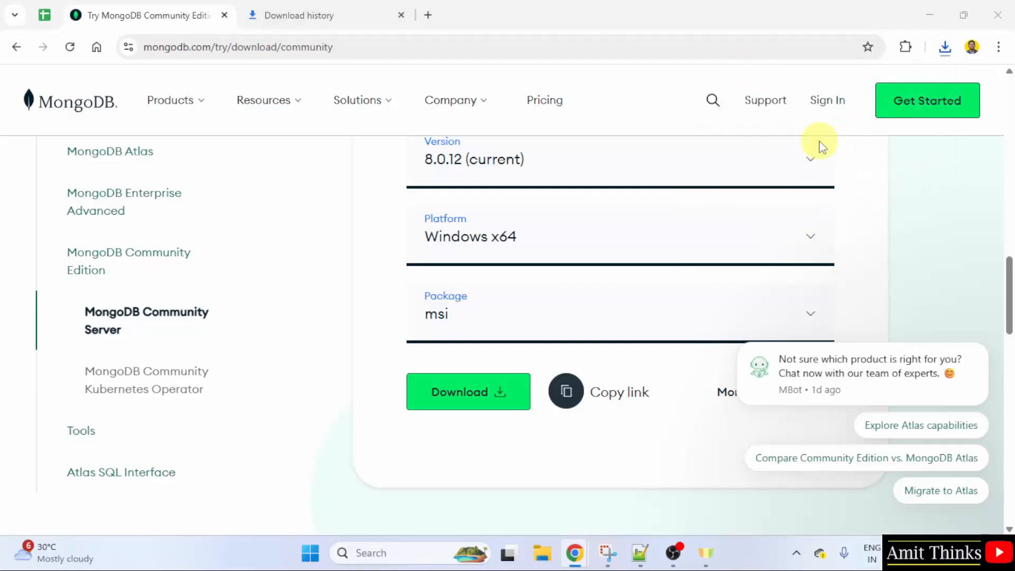
Step: Launch the MongoDB 8.0.12 msi, pass the welcome screen and choose the Complete setup type
left_click(467, 391)
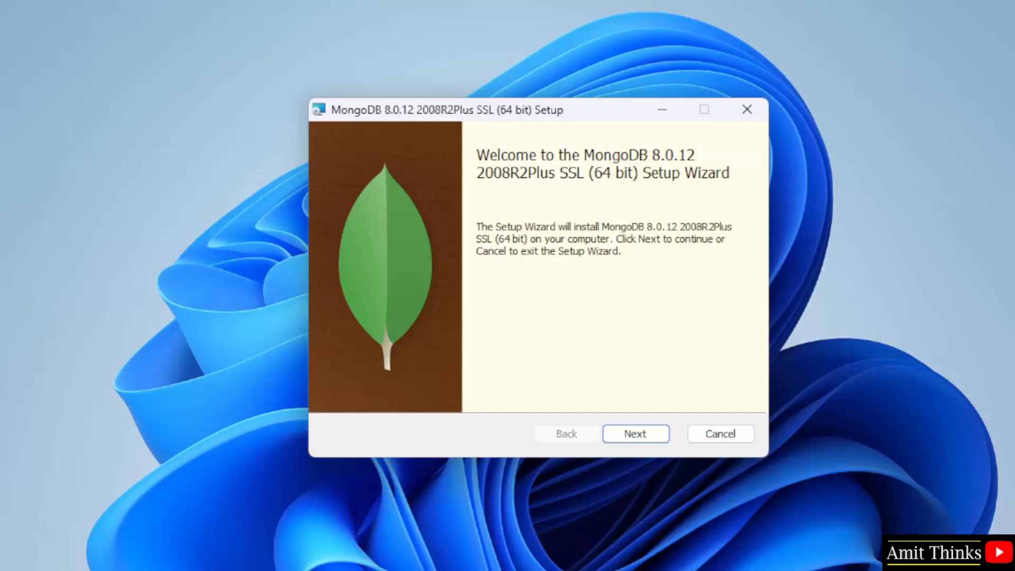
left_click(635, 434)
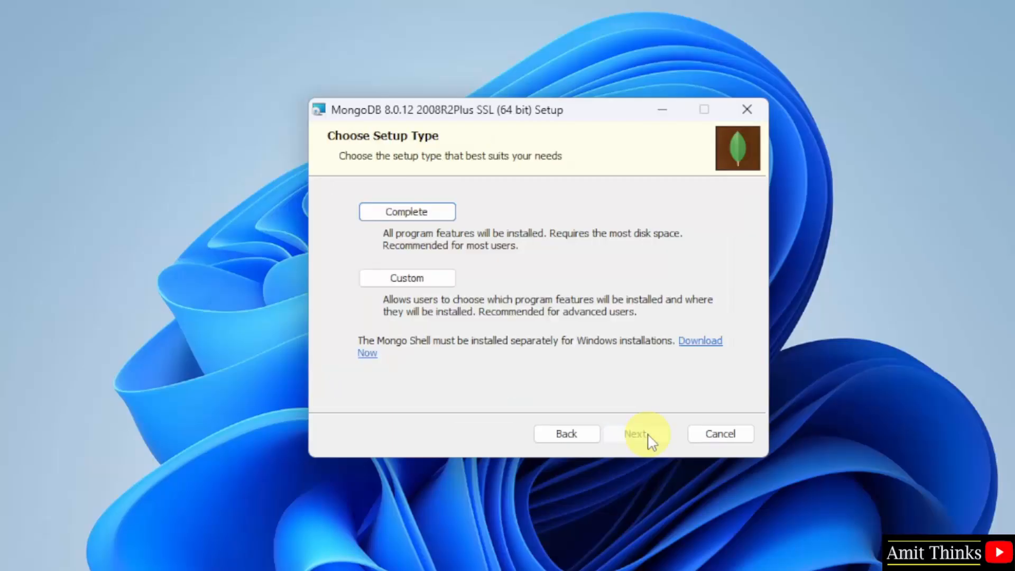
mouse_move(475, 256)
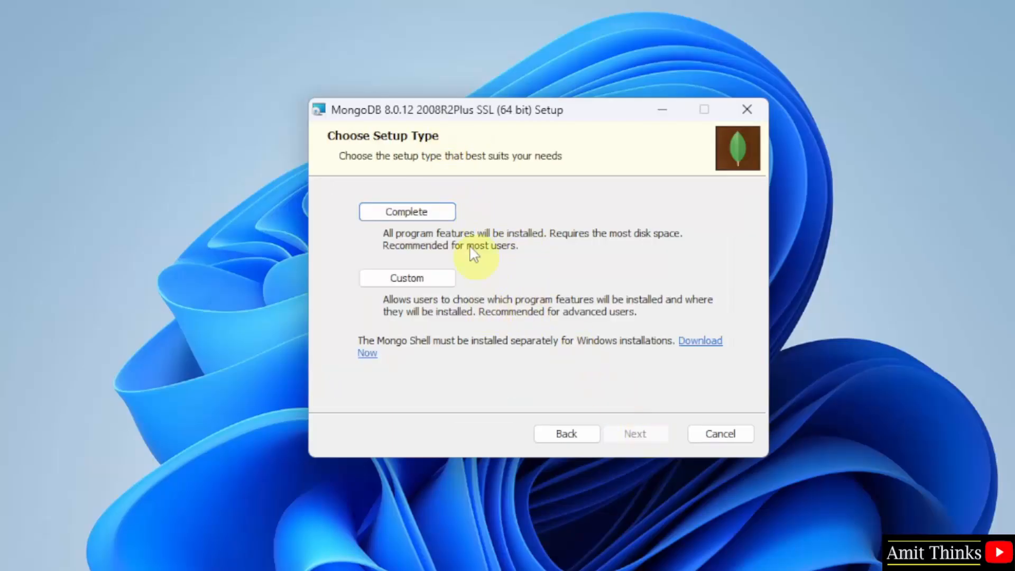
left_click(406, 277)
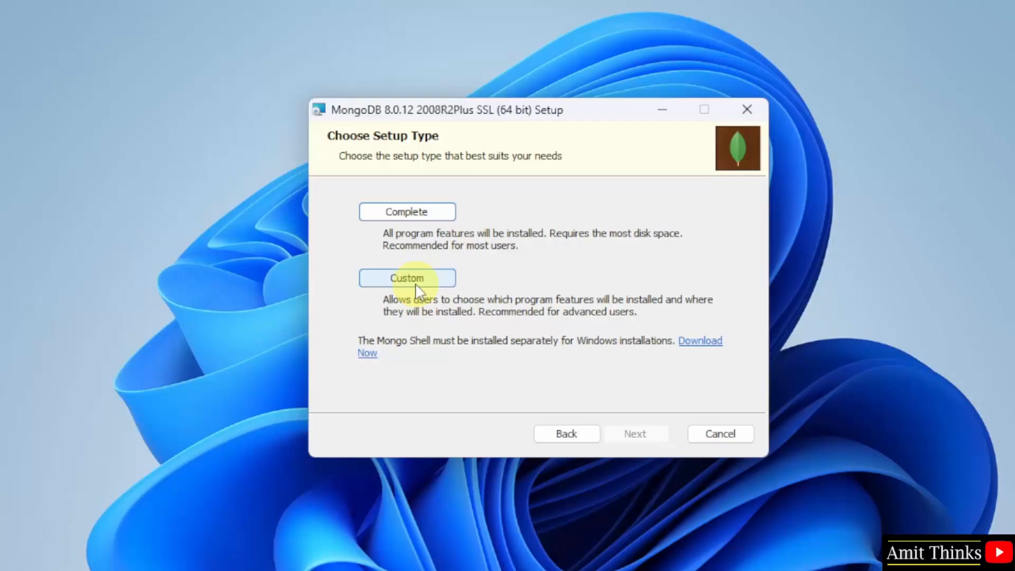
mouse_move(524, 310)
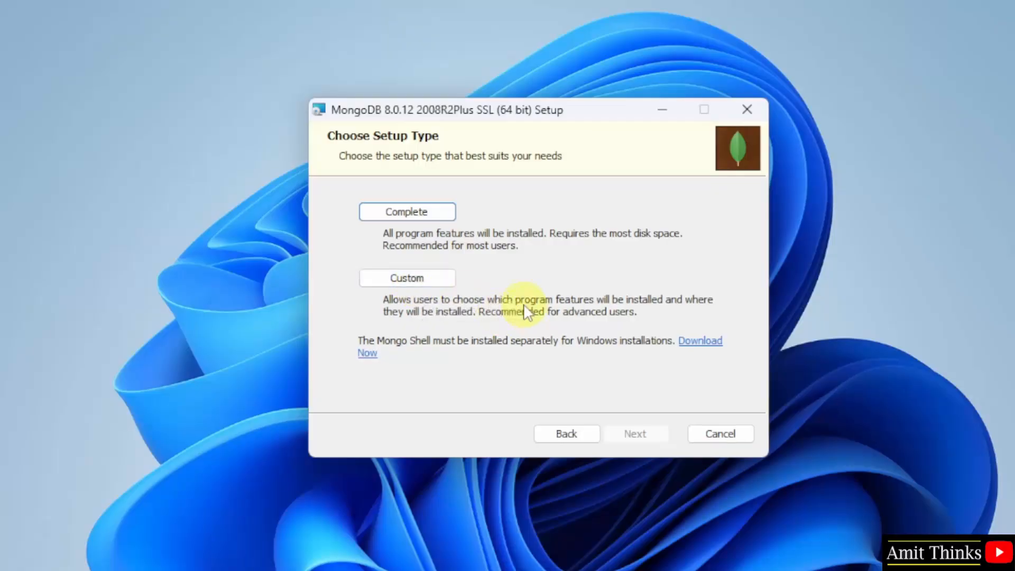
left_click(406, 212)
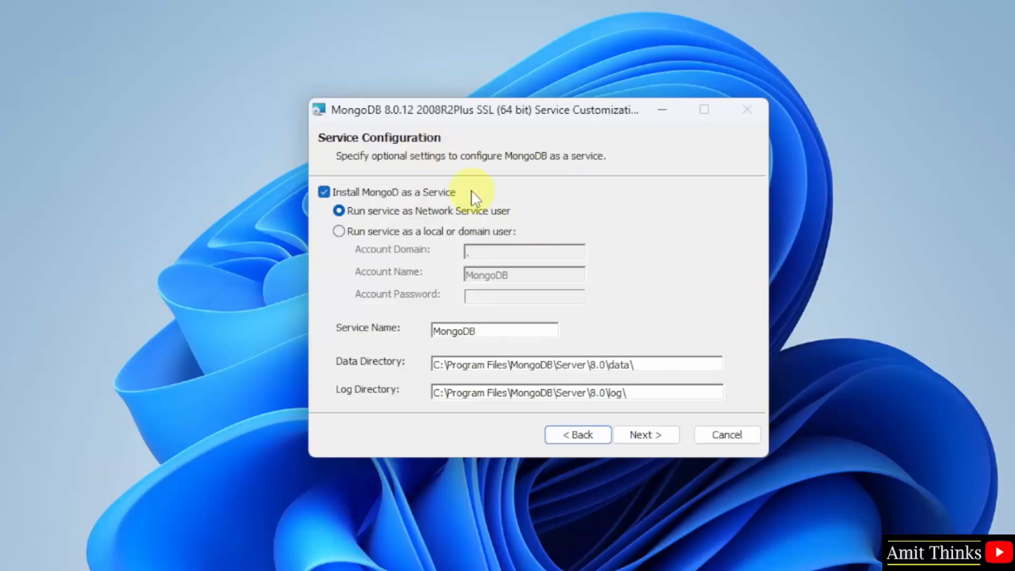
mouse_move(481, 244)
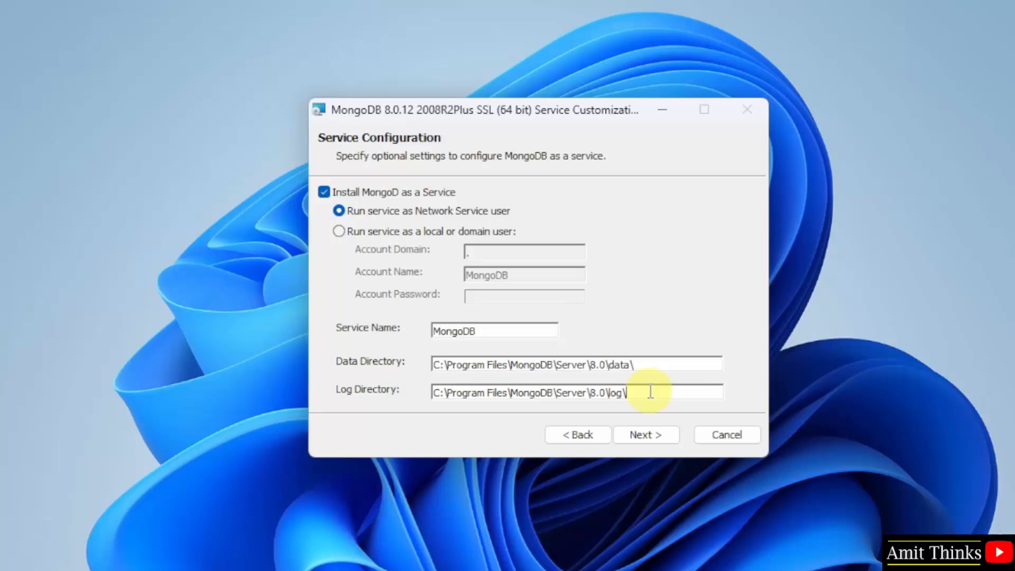
Step: Accept the default service configuration with Network Service user and default data/log directories
left_click(645, 434)
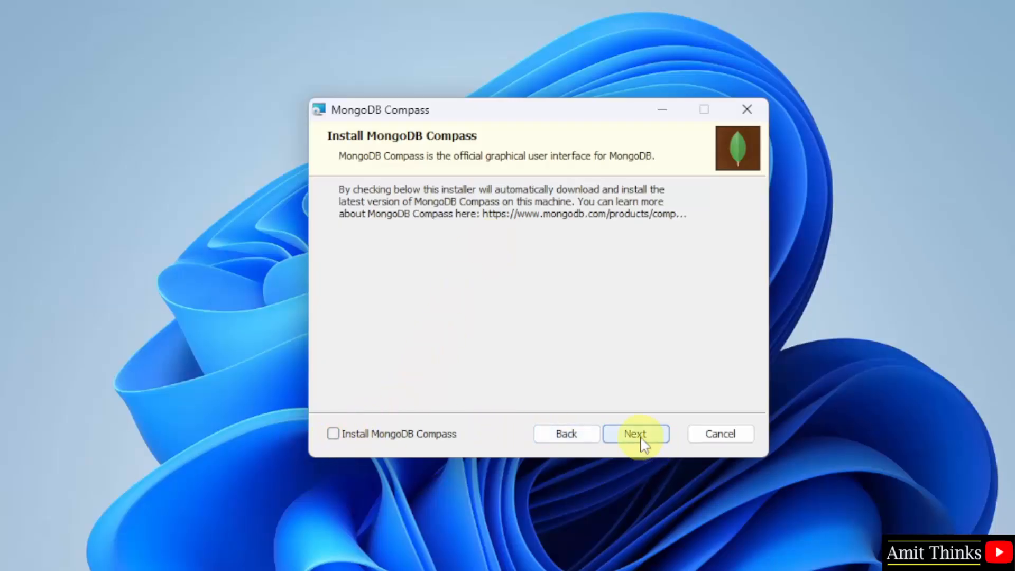
Step: Install MongoDB 8.0.12 without Compass and finish the setup wizard
left_click(635, 434)
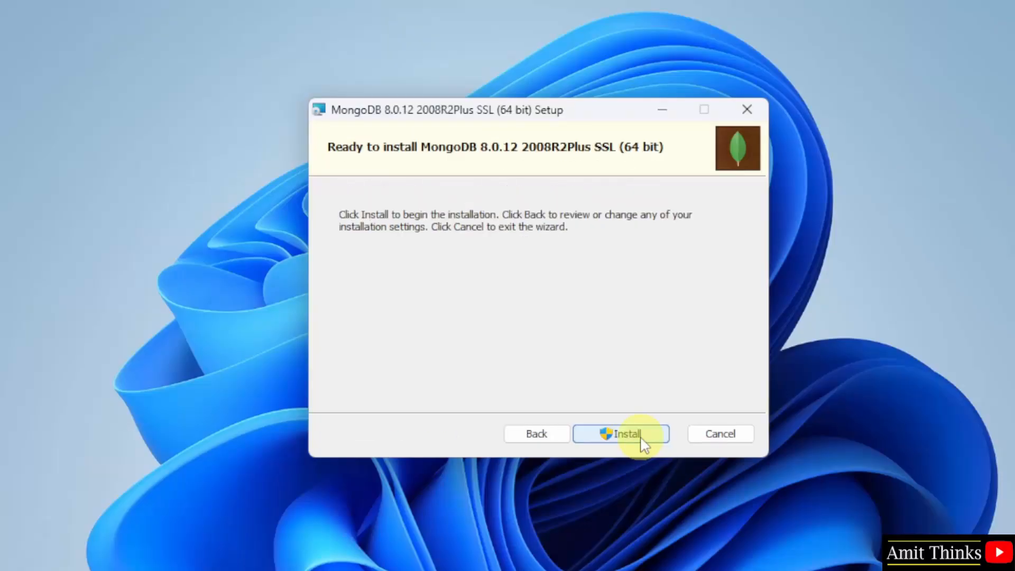
left_click(621, 433)
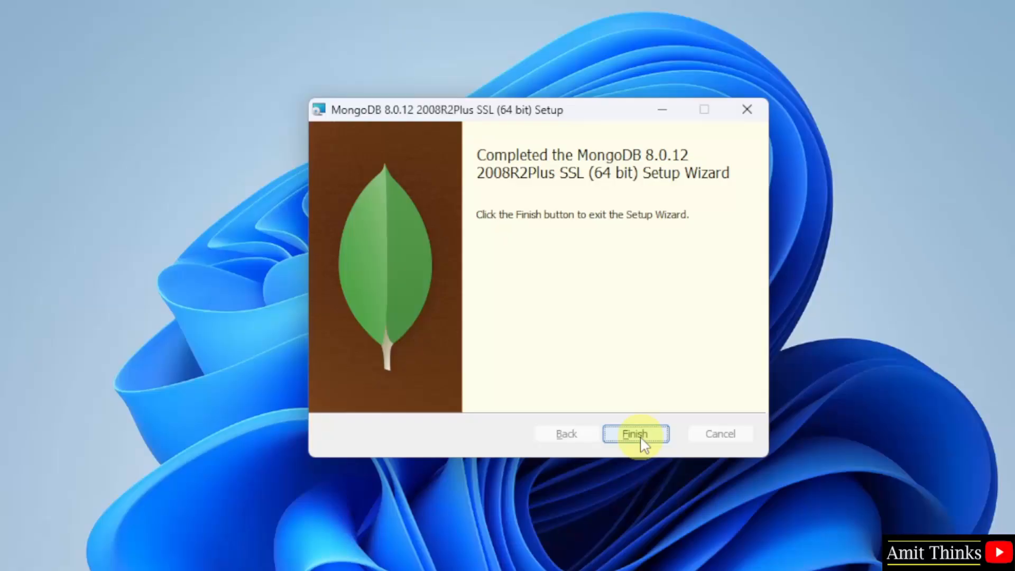
left_click(635, 434)
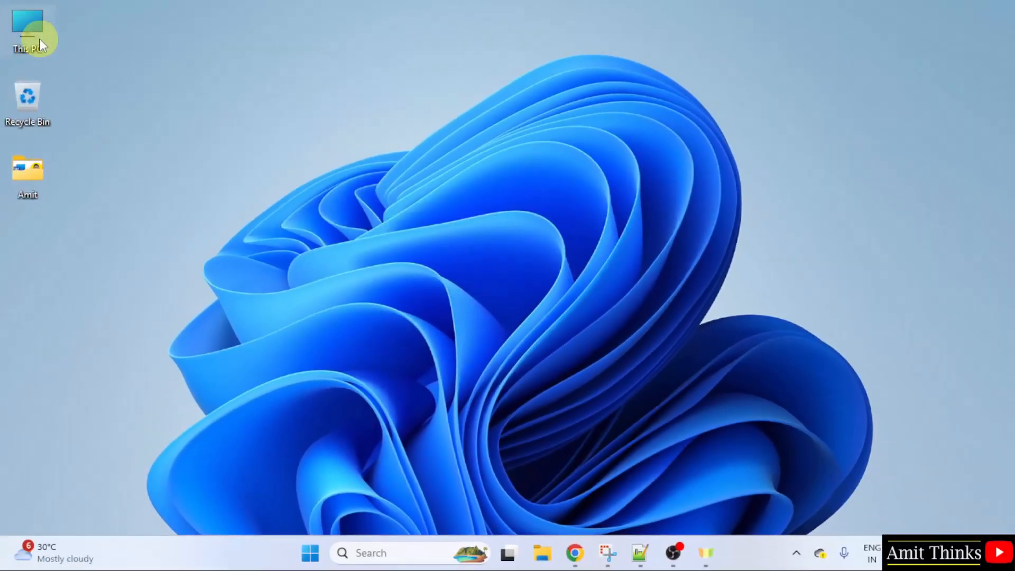
Step: Browse This PC into the C: drive's Program Files folder
double_click(28, 30)
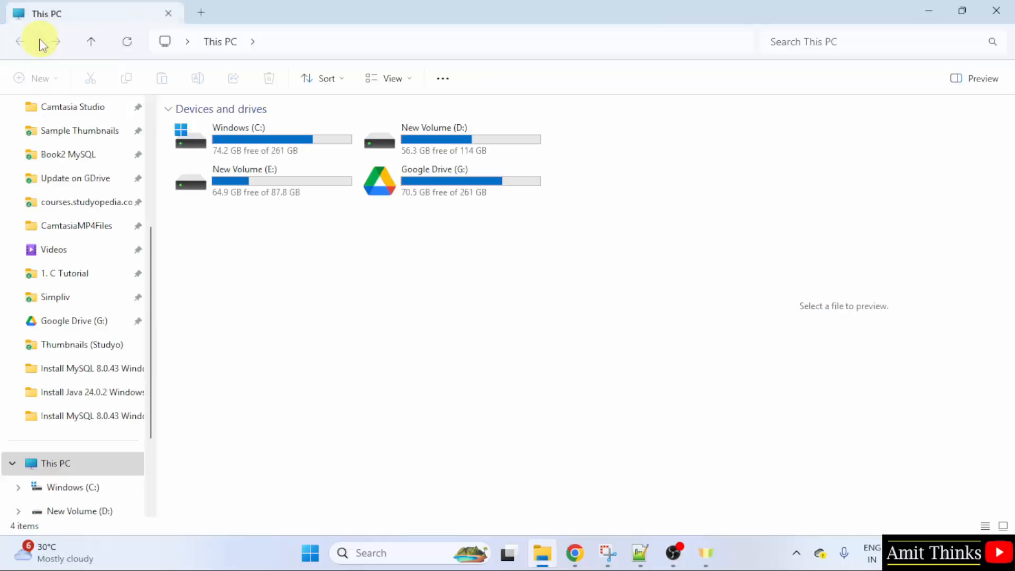
double_click(239, 128)
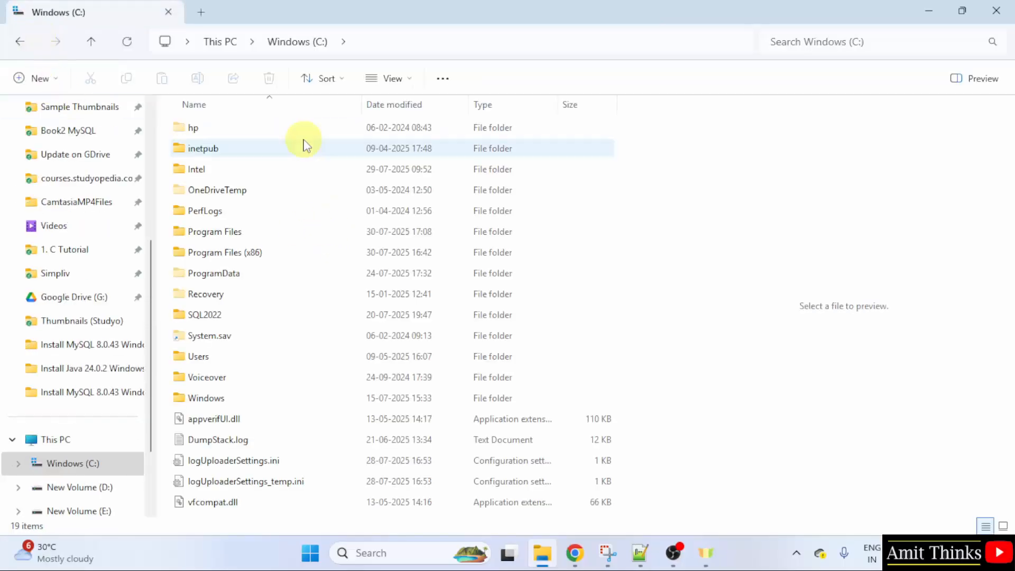
double_click(214, 231)
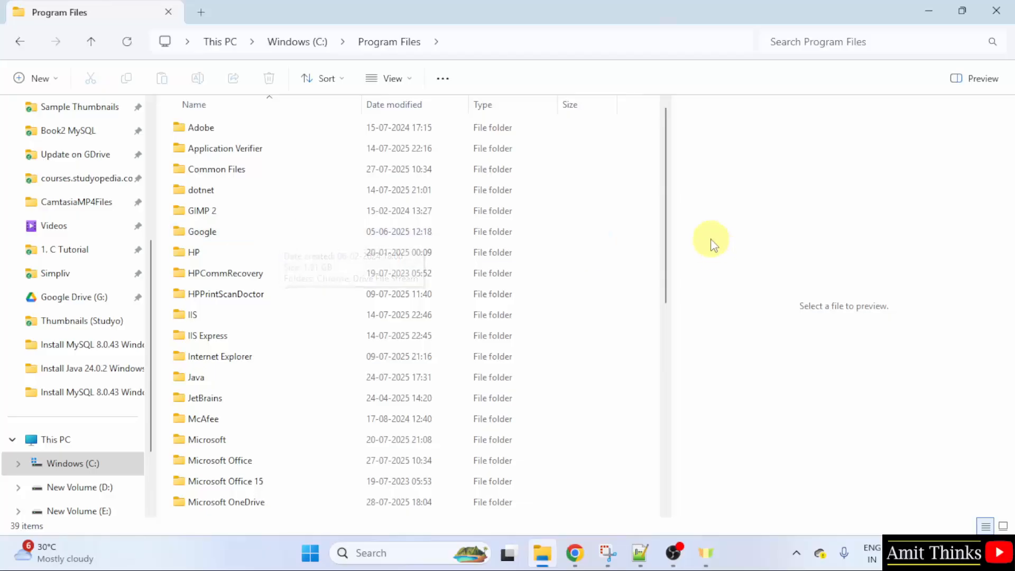
scroll("down", 3)
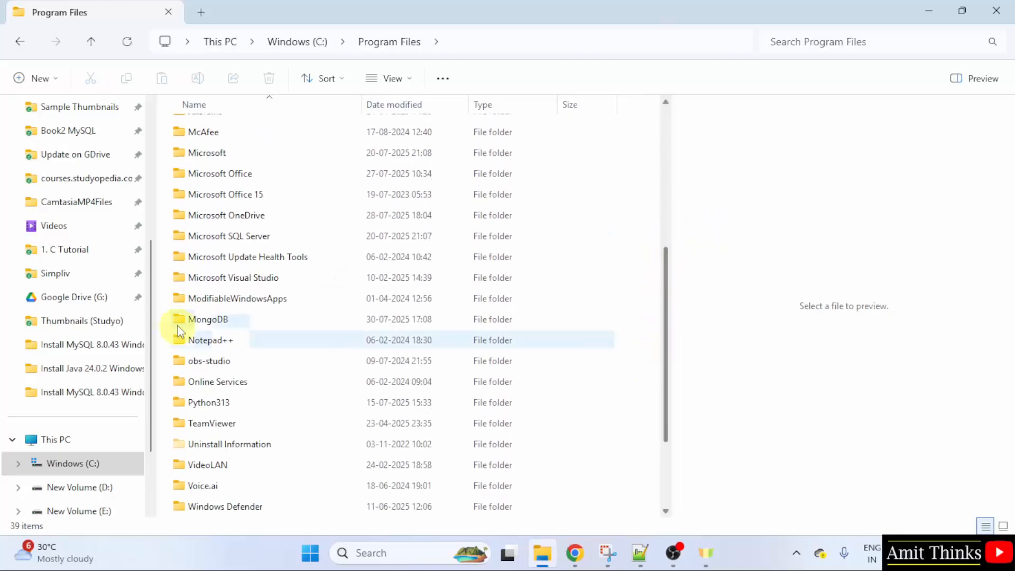
Step: Reach MongoDB\Server\8.0\bin and select its path in the address bar for copying
double_click(209, 319)
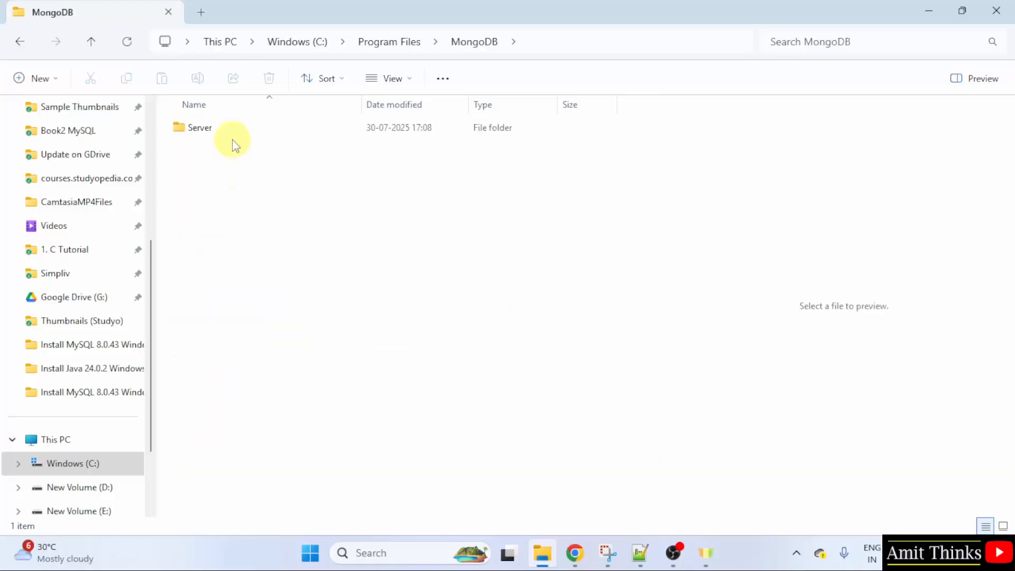
double_click(200, 128)
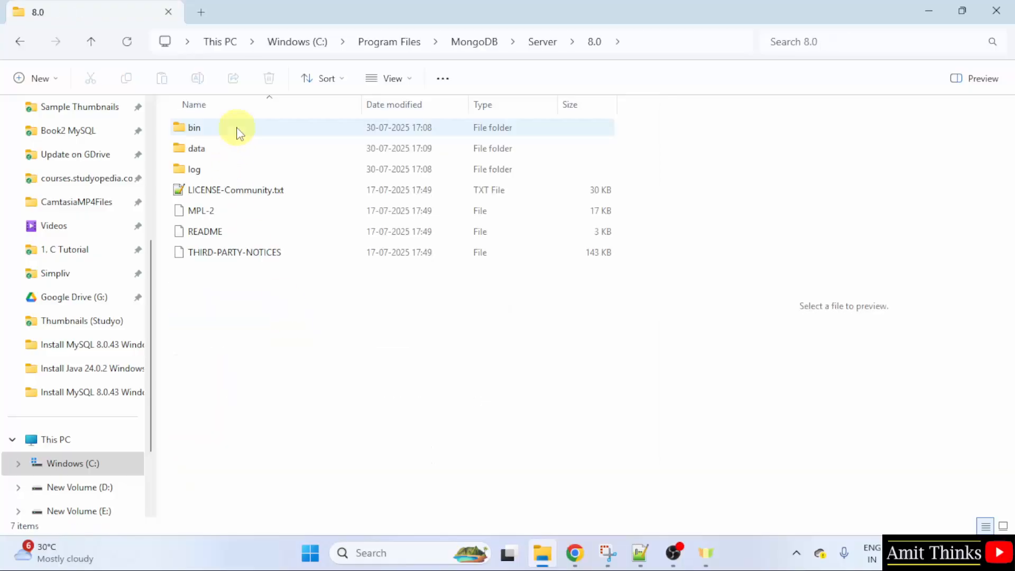
double_click(194, 128)
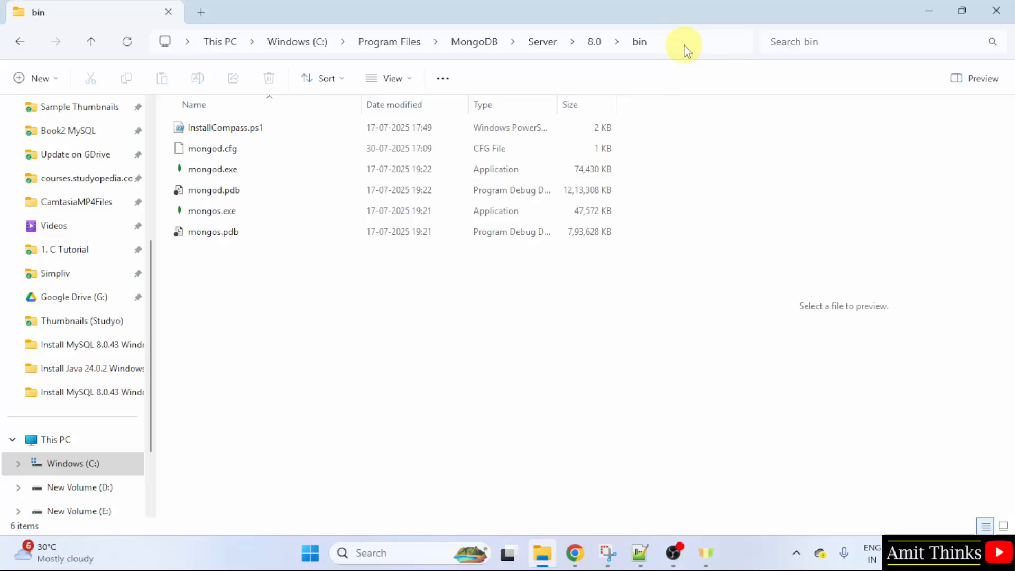
left_click(683, 42)
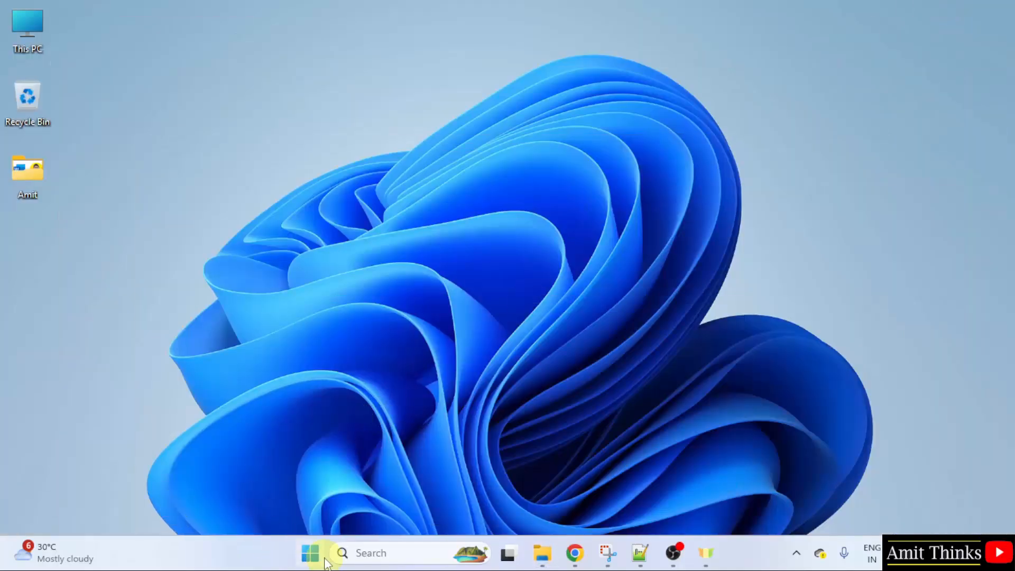
Step: Find 'Edit the system environment variables' from Start and show the Environment Variables dialog
type("environment variables")
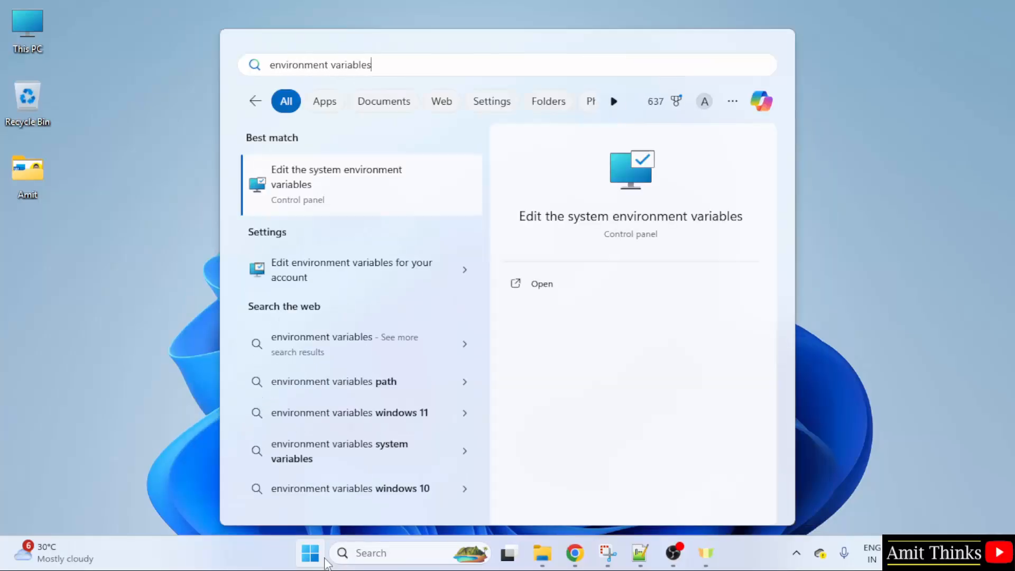
left_click(336, 184)
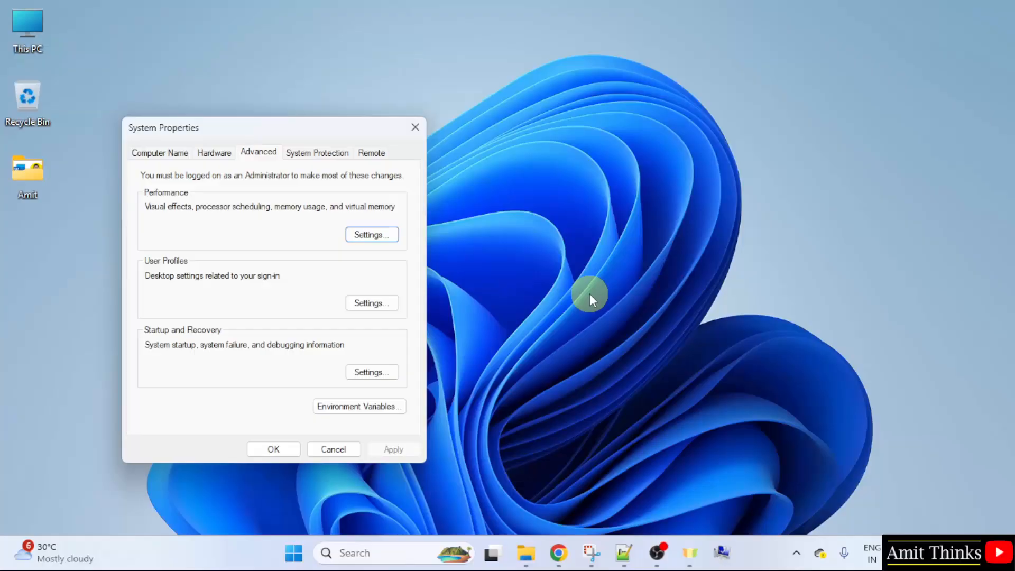
mouse_move(359, 406)
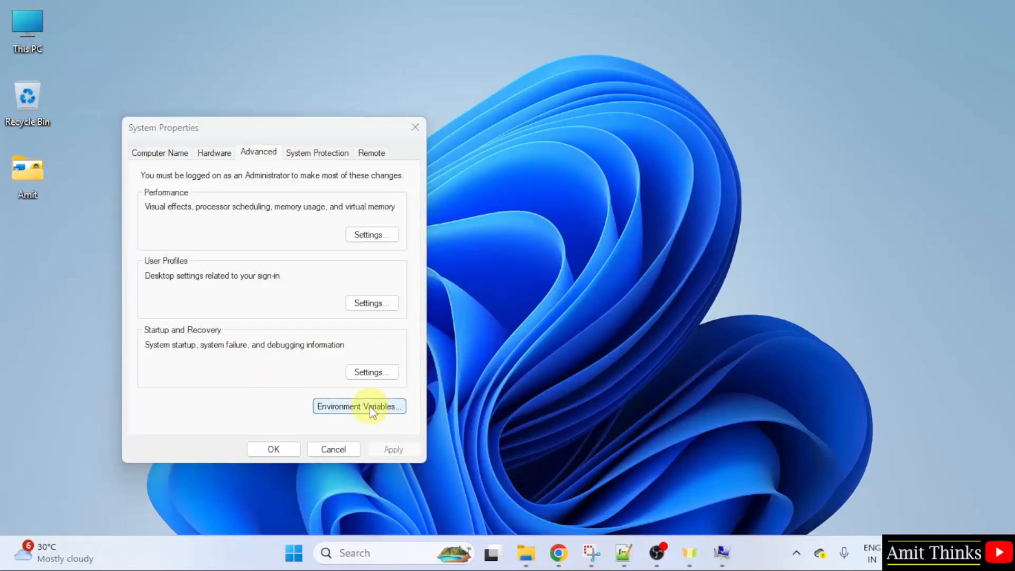
left_click(360, 406)
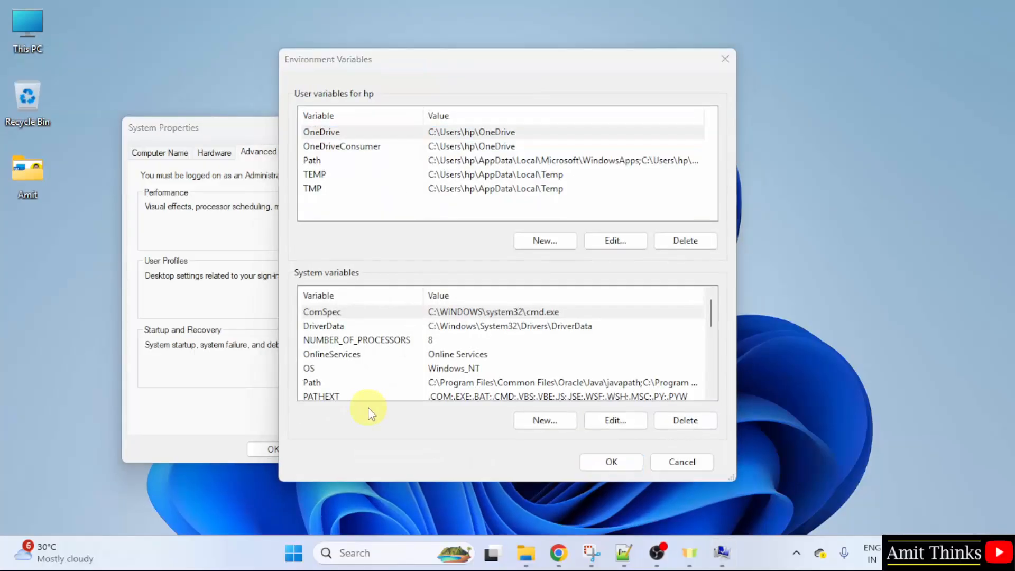
mouse_move(342, 281)
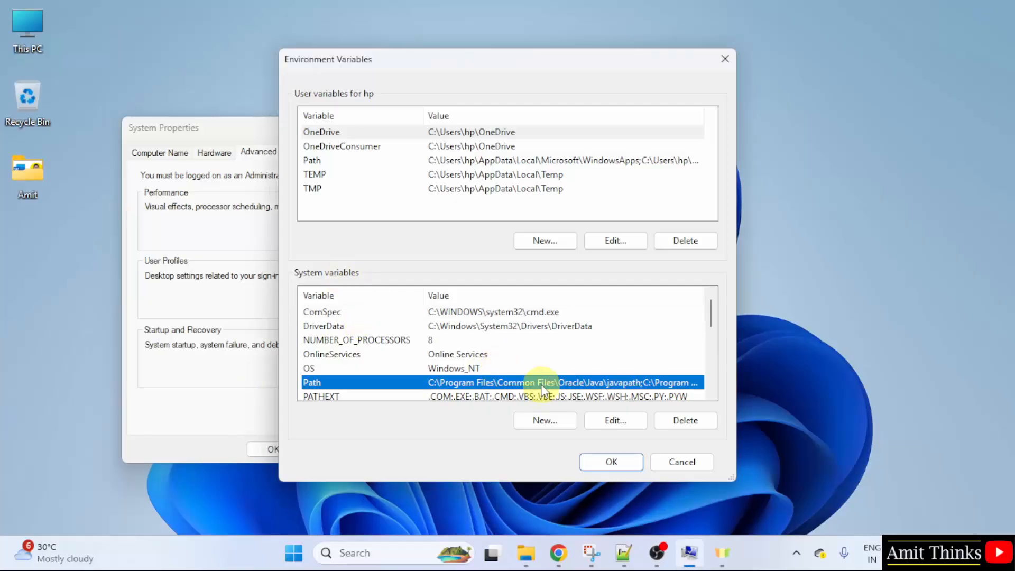
Step: Add the MongoDB bin folder path as a new system Path entry and confirm all dialogs
left_click(614, 419)
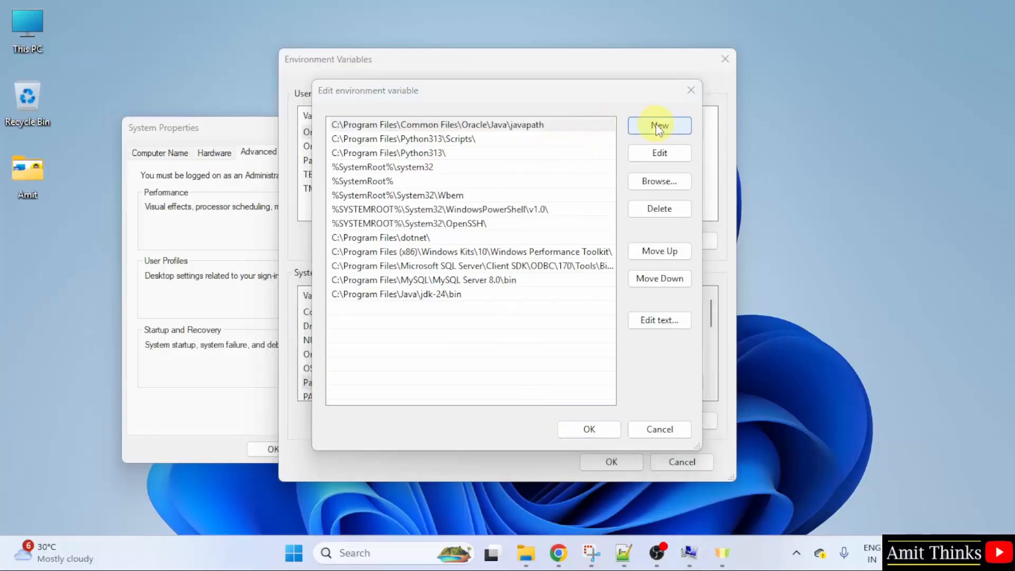
left_click(659, 126)
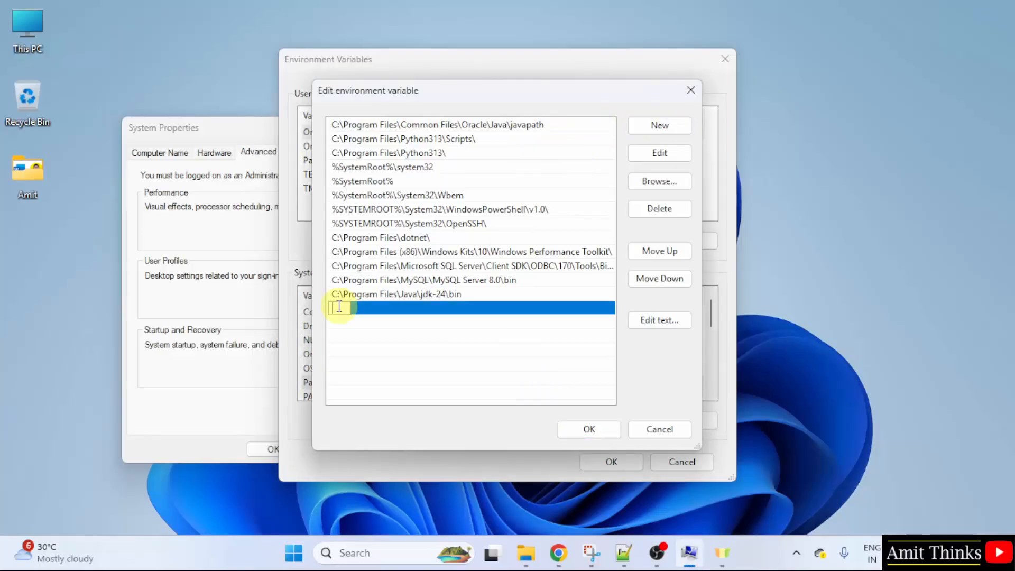
right_click(339, 307)
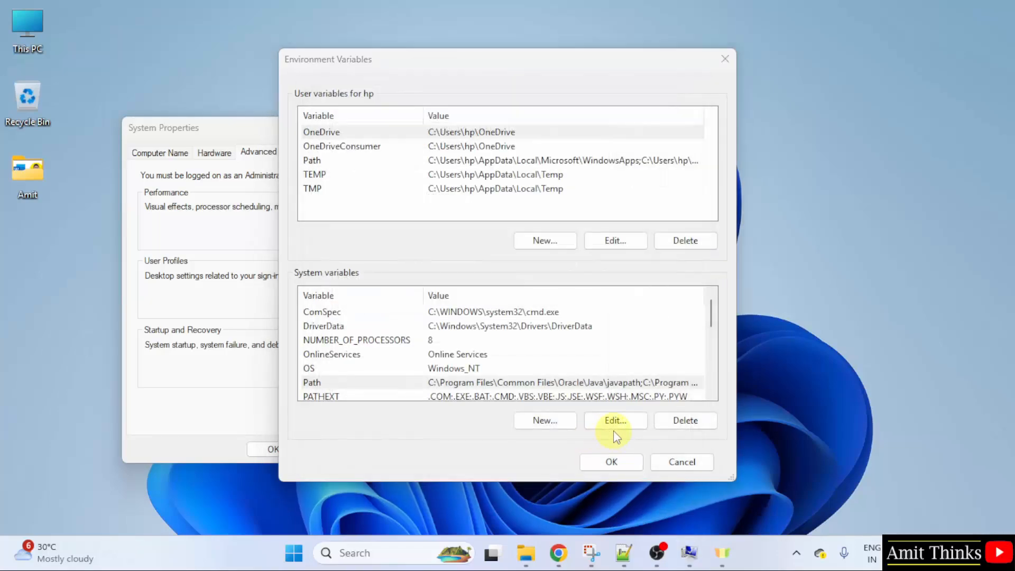
left_click(610, 462)
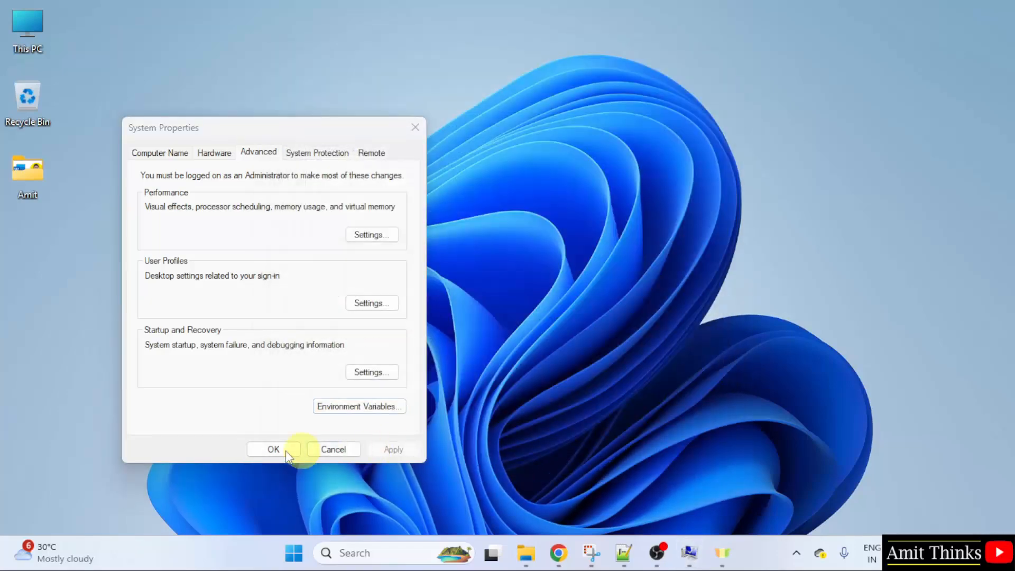
left_click(273, 449)
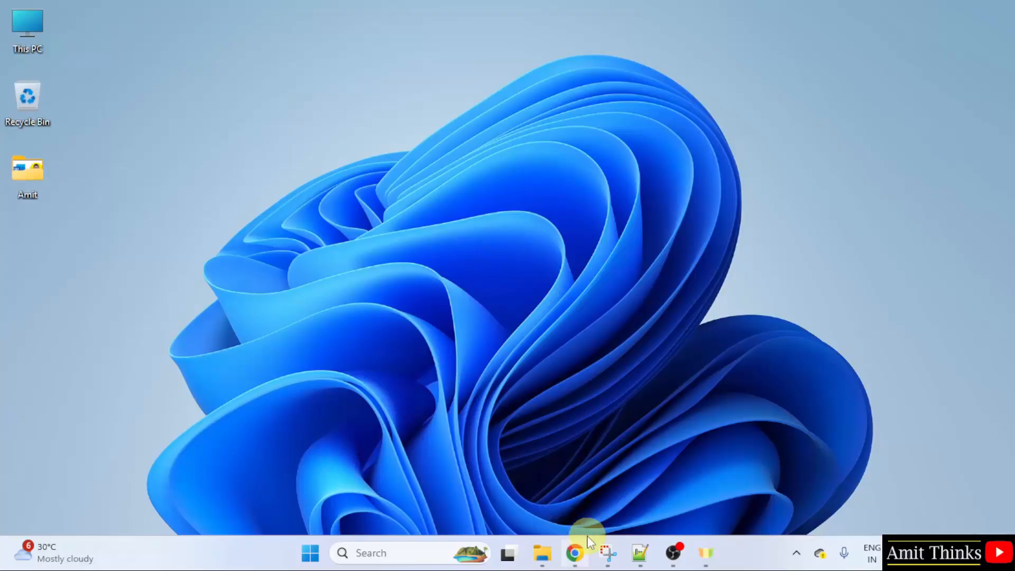
Step: Return to Chrome and search for mongodb shell in a new tab
left_click(572, 553)
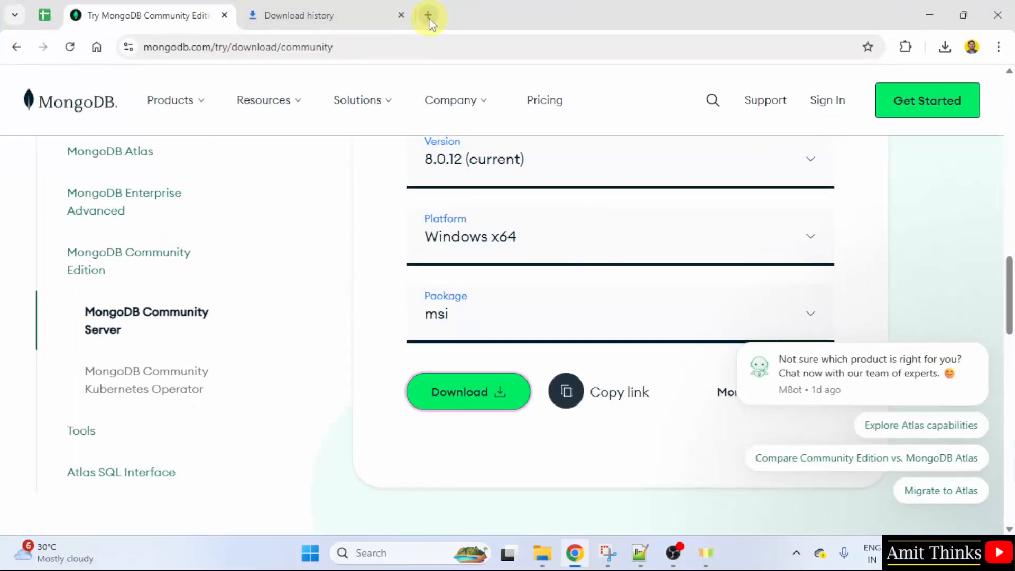
left_click(428, 15)
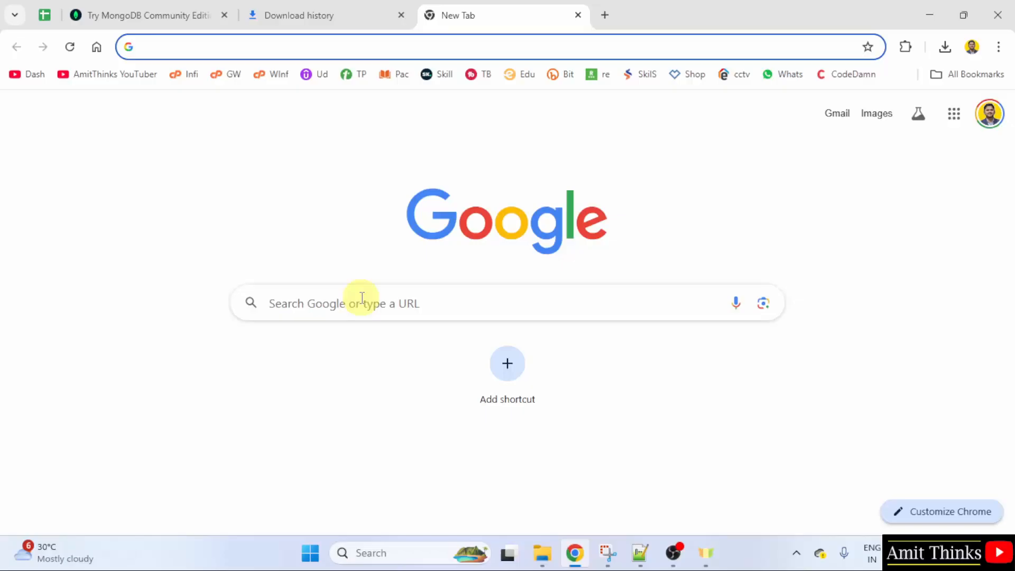
type("mon")
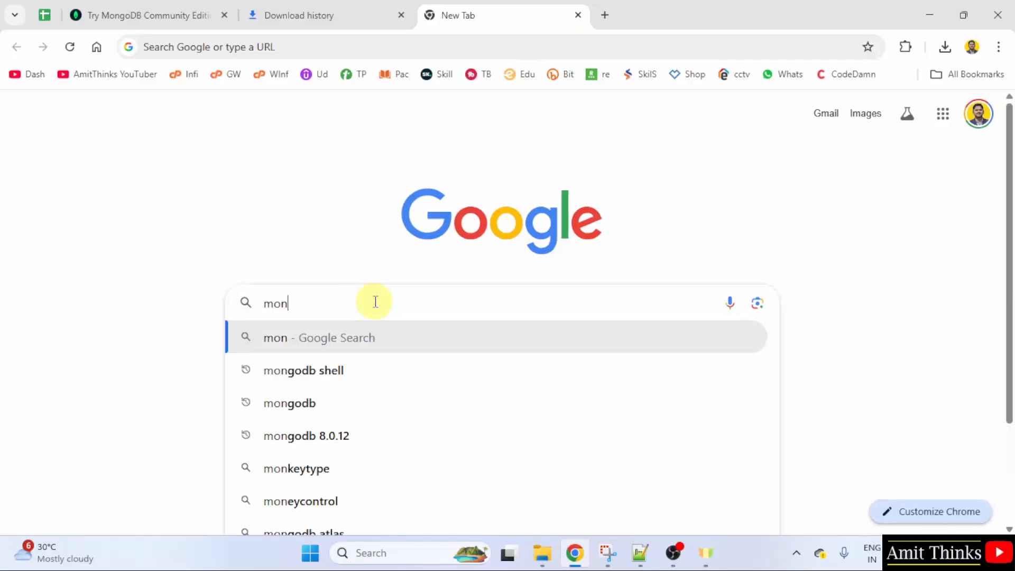
left_click(302, 370)
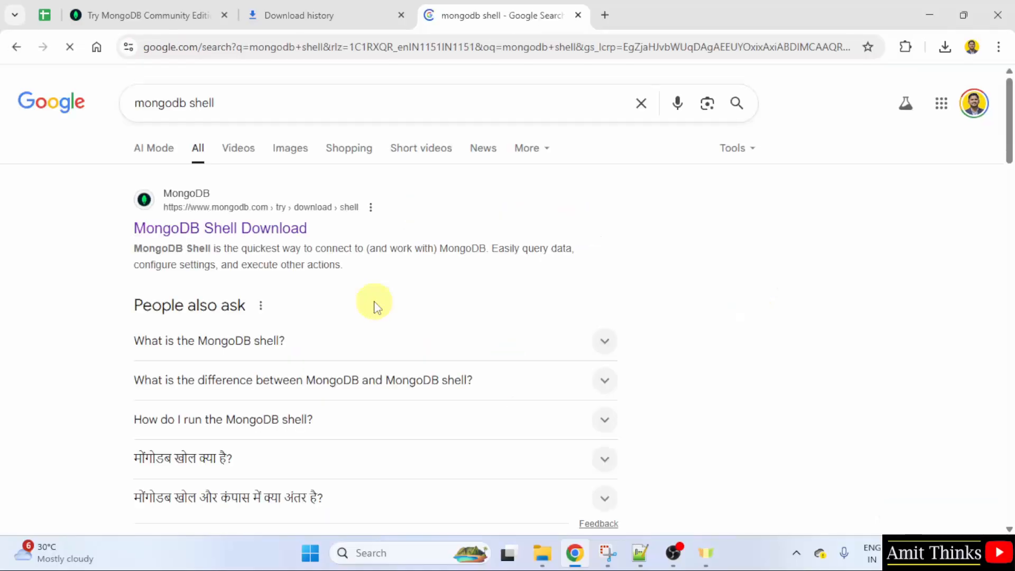
Step: Go to the MongoDB Shell Download page from the results
left_click(220, 228)
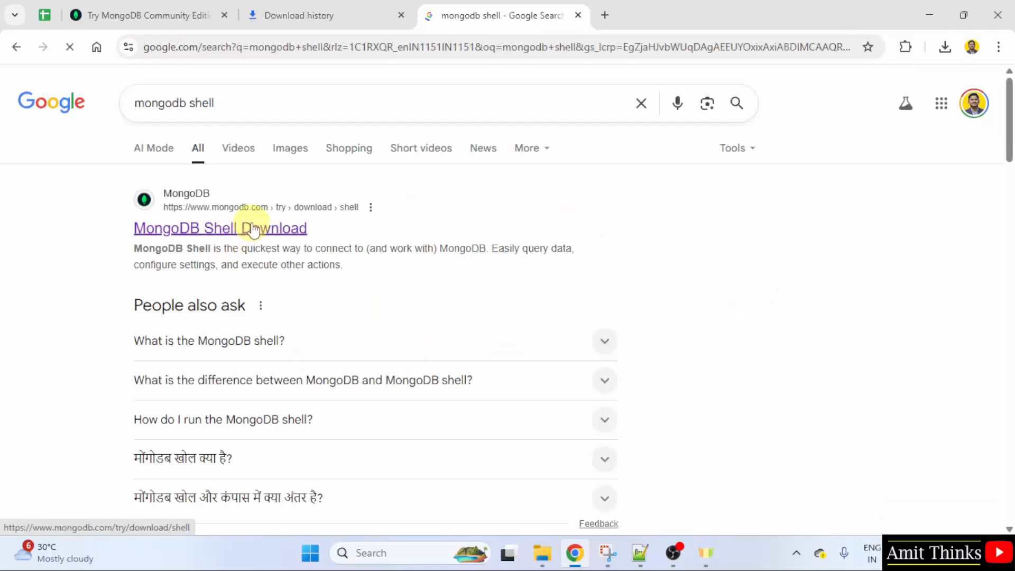
left_click(220, 228)
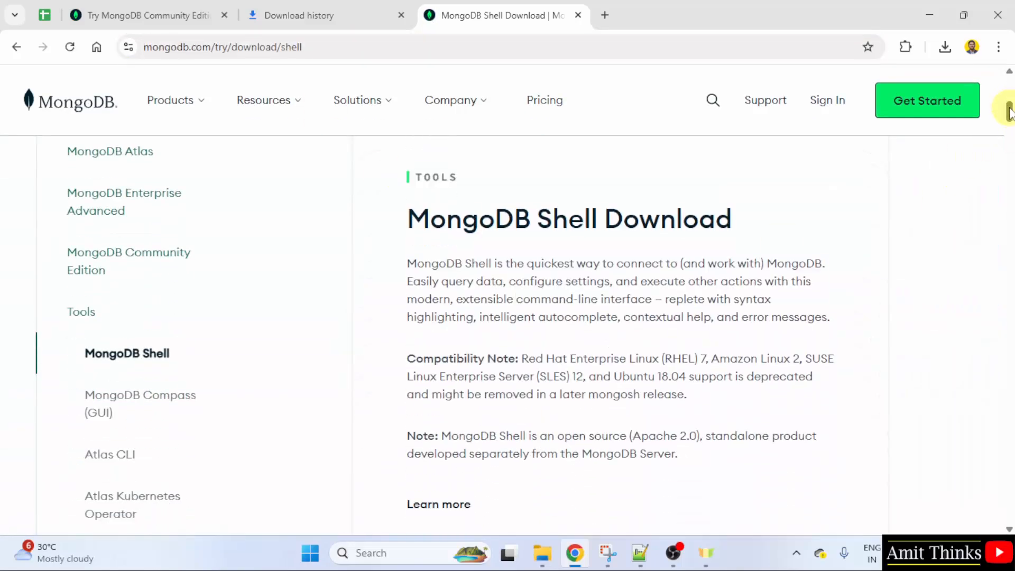
Step: Choose the msi package for MongoDB Shell 2.5.6 on Windows x64
scroll("down", 3)
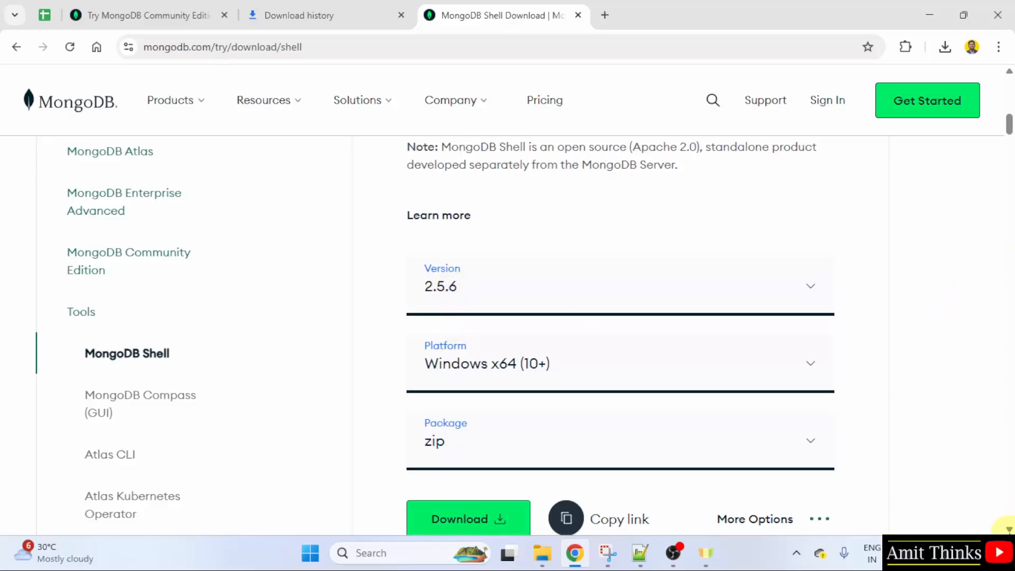
scroll("down", 3)
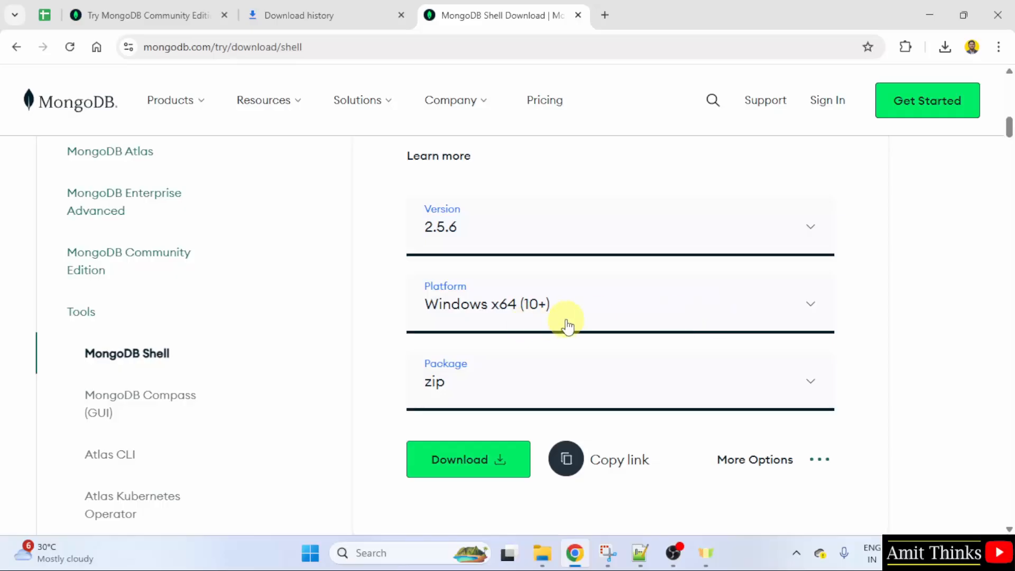
left_click(618, 381)
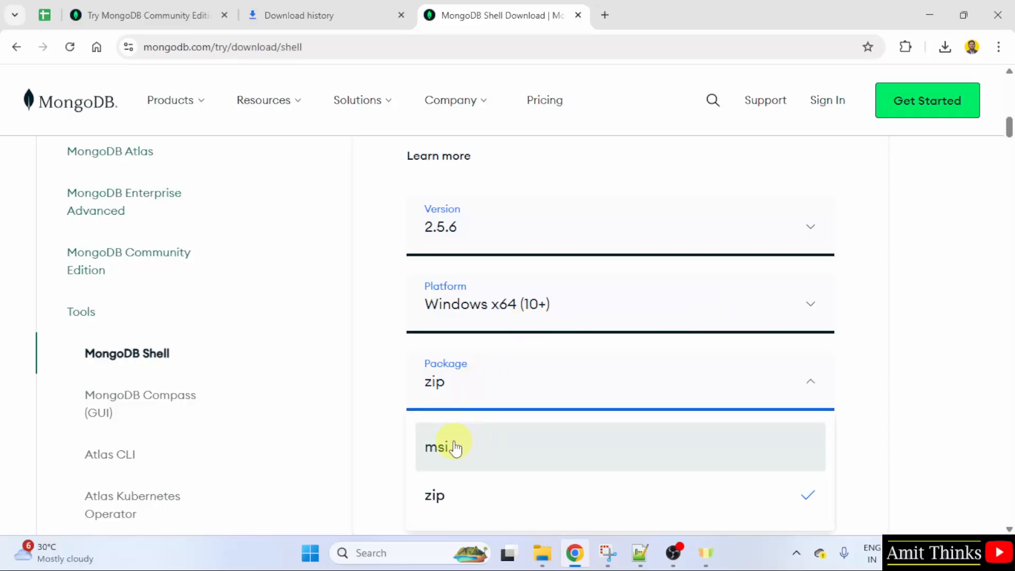
left_click(435, 445)
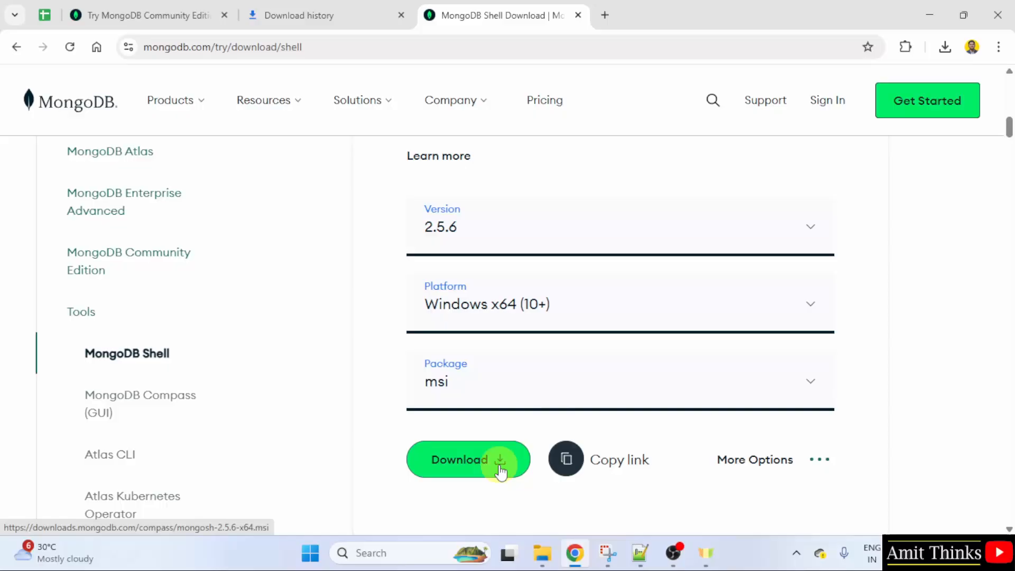
Step: Download the mongosh msi and show it in Chrome's recent downloads
left_click(467, 460)
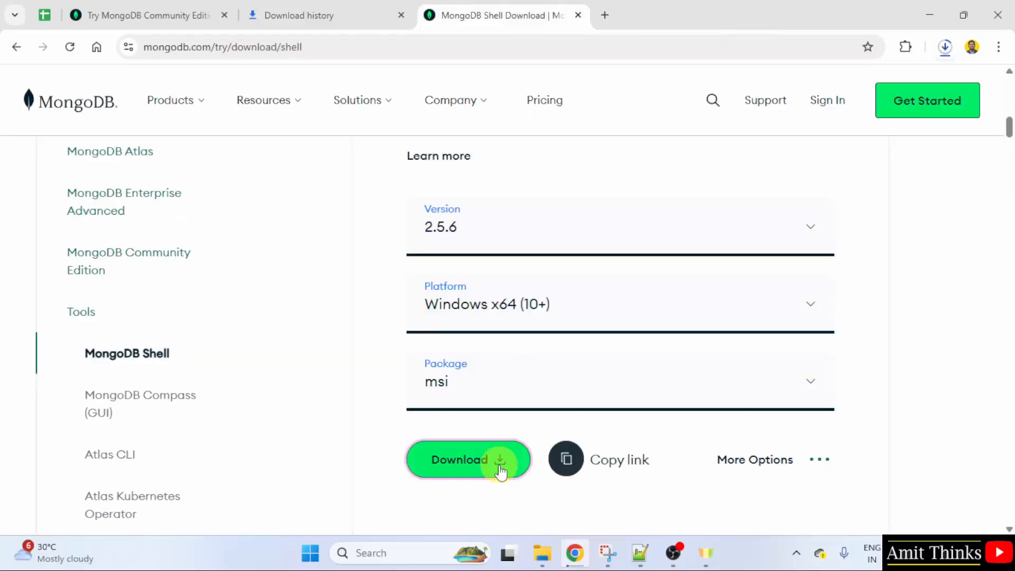
left_click(468, 460)
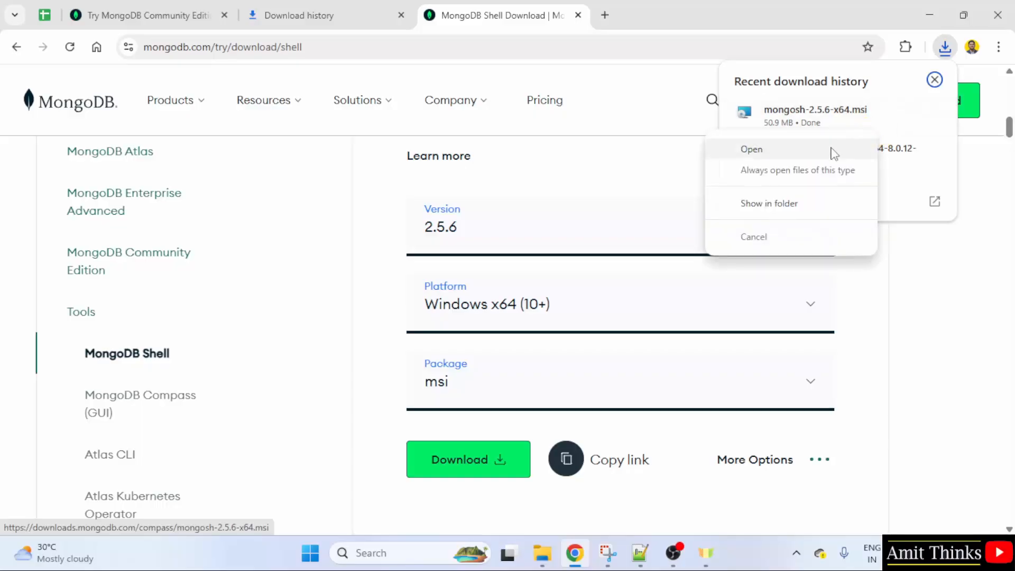
Step: Install mongosh for all users to Program Files\mongosh and finish the wizard
left_click(752, 149)
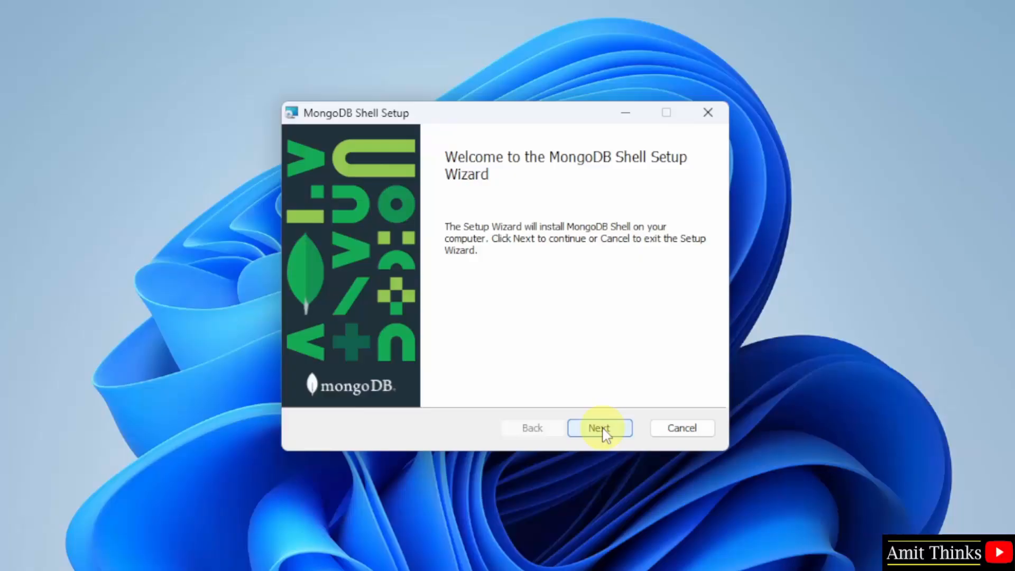
left_click(598, 427)
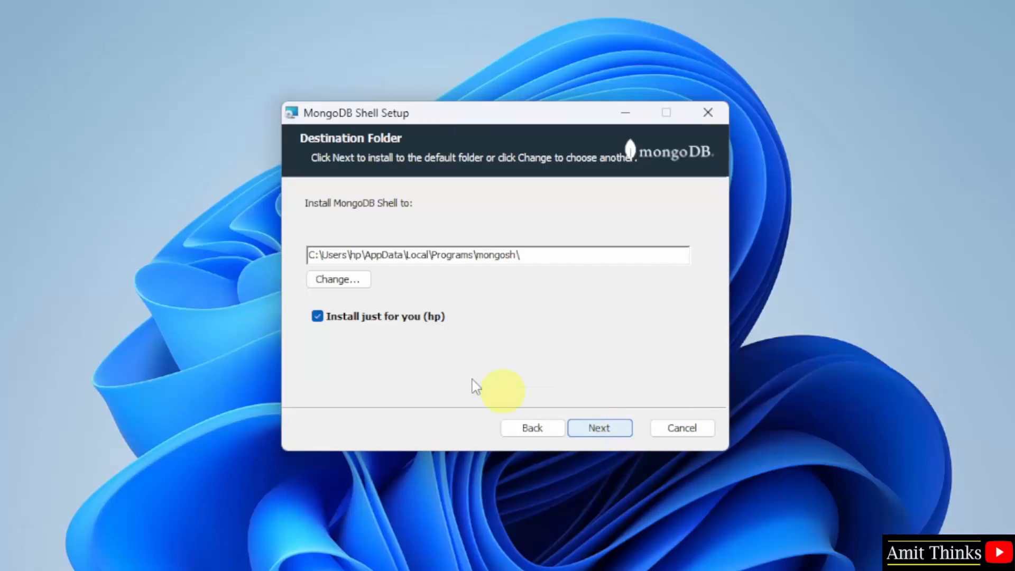
mouse_move(385, 335)
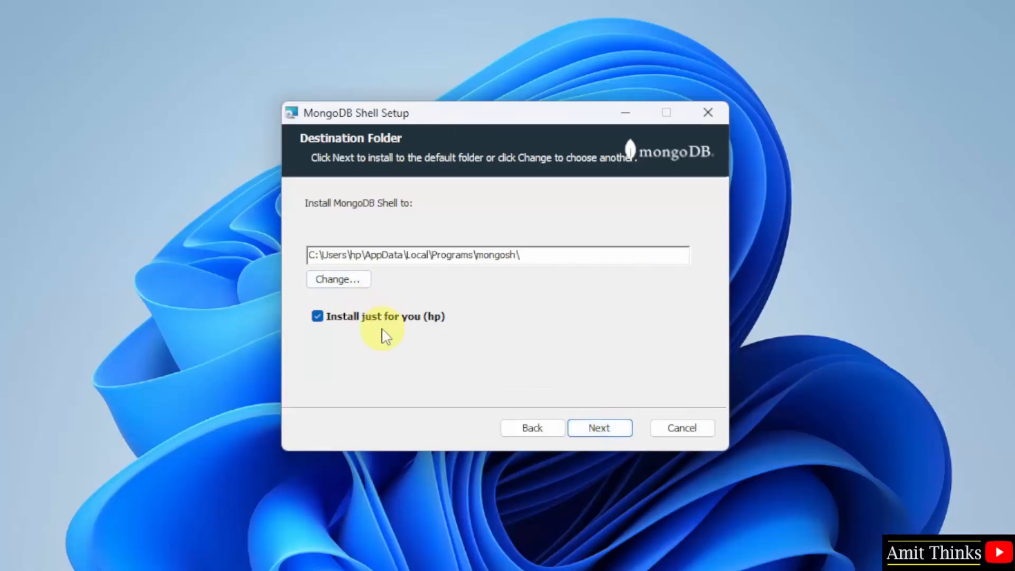
mouse_move(353, 330)
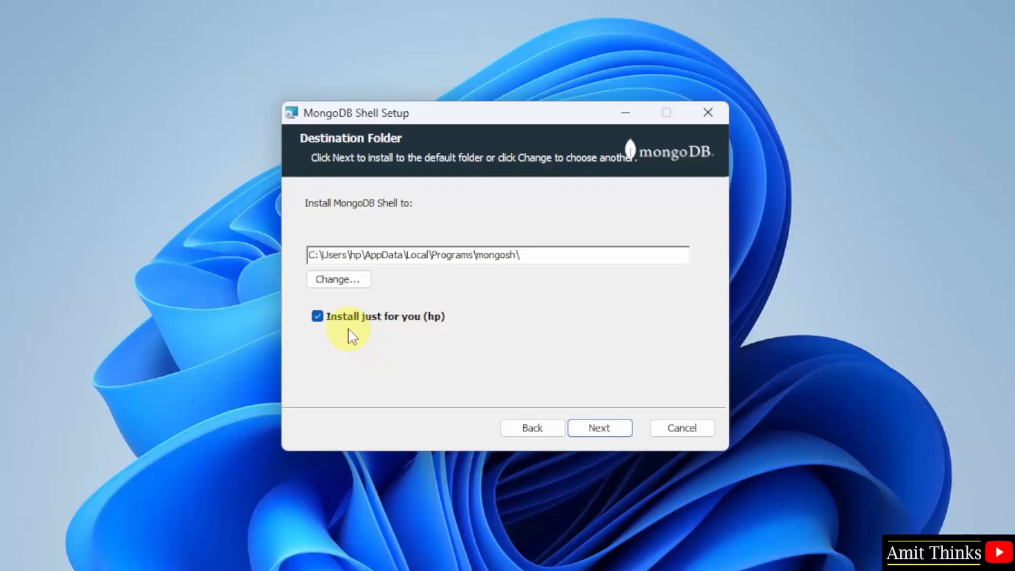
left_click(319, 316)
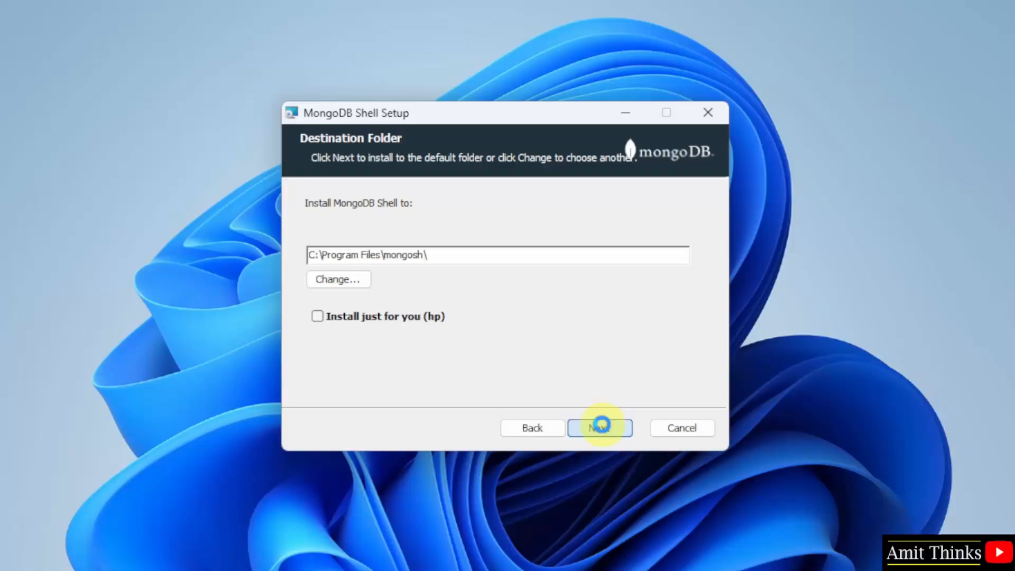
left_click(598, 427)
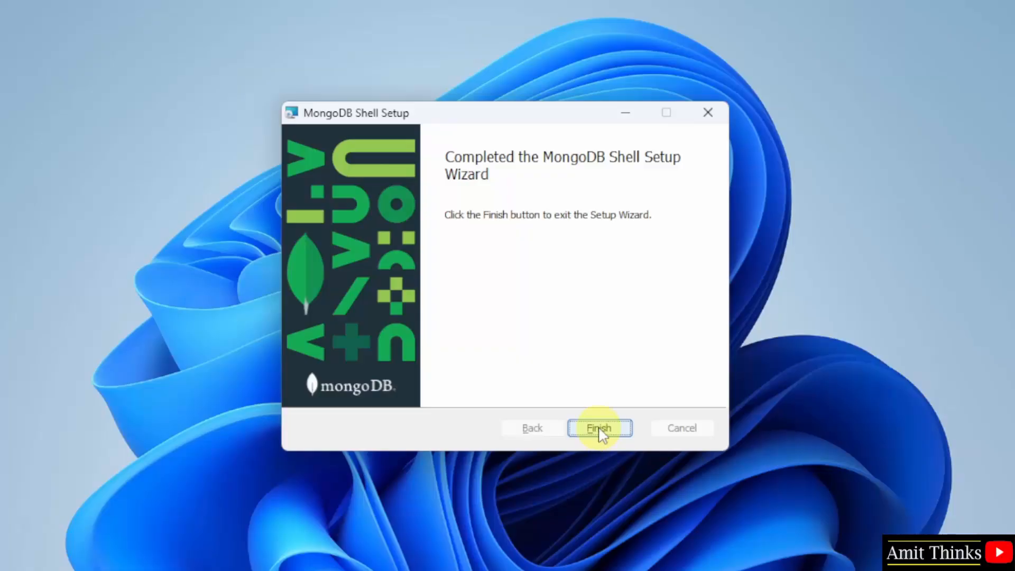
left_click(598, 428)
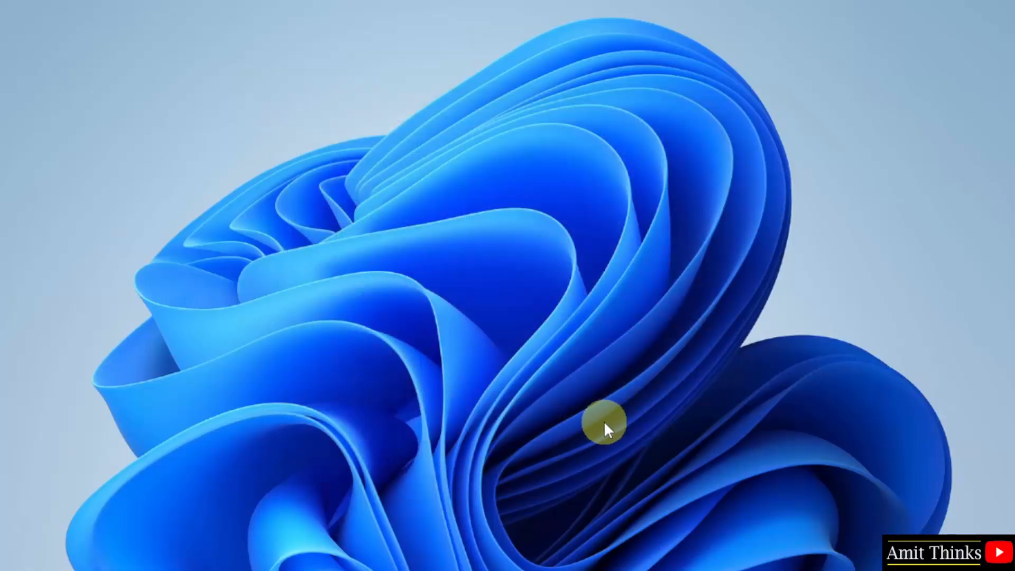
Step: Run mongod --version in Command Prompt, confirming db version v8.0.12, then close it
left_click(309, 553)
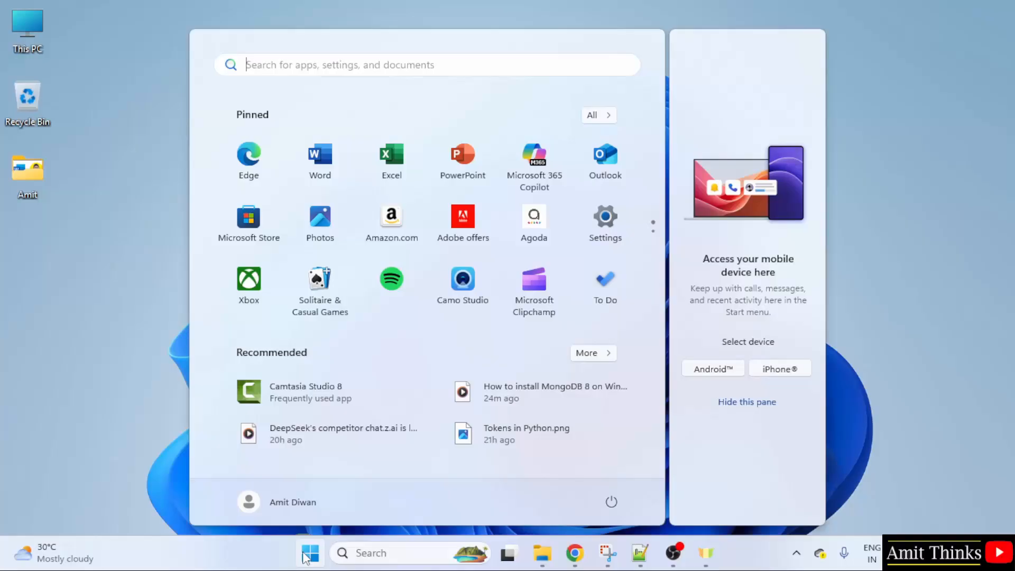
type("cmd")
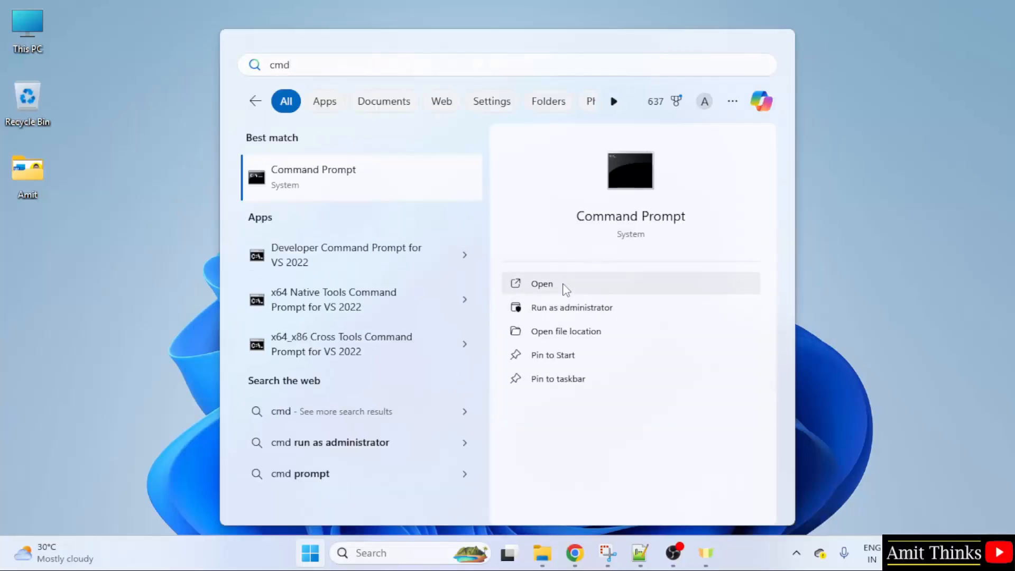
left_click(541, 283)
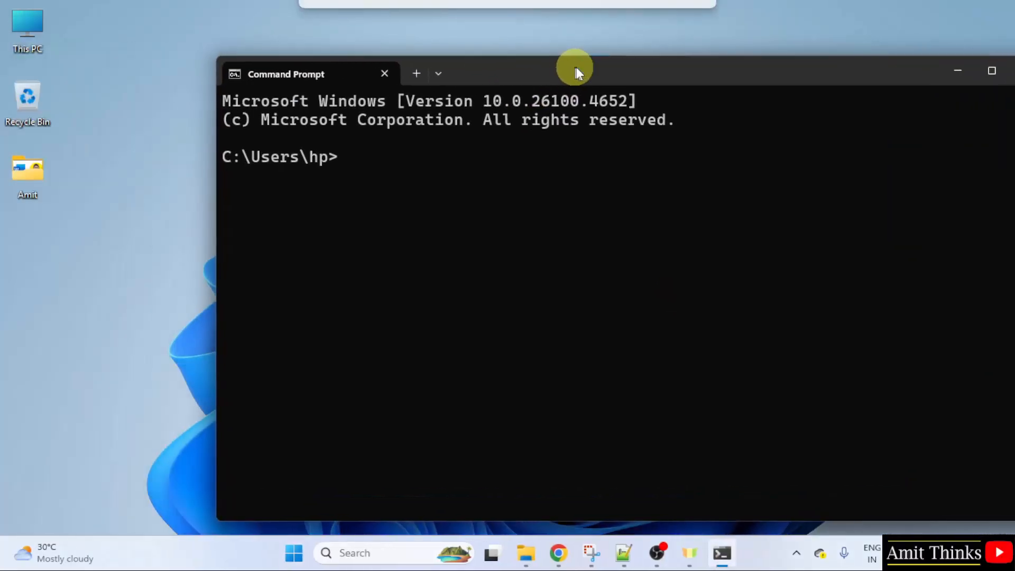
type("mongod")
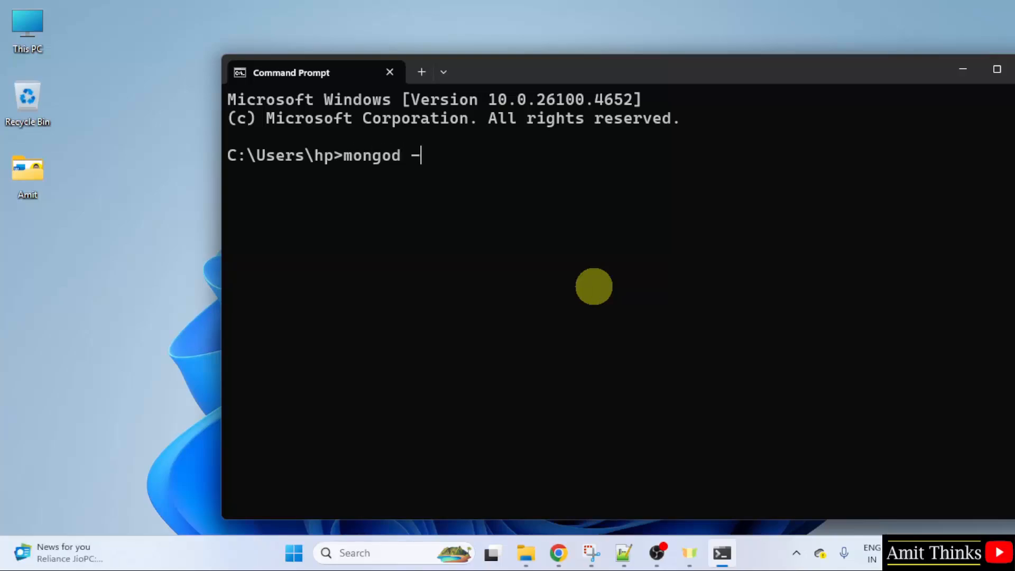
type("-version")
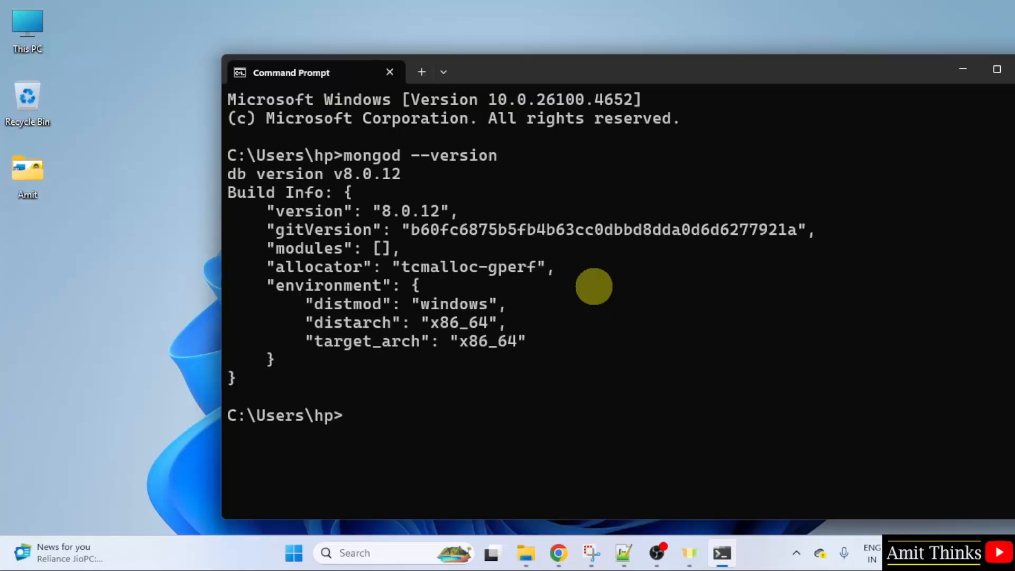
double_click(367, 173)
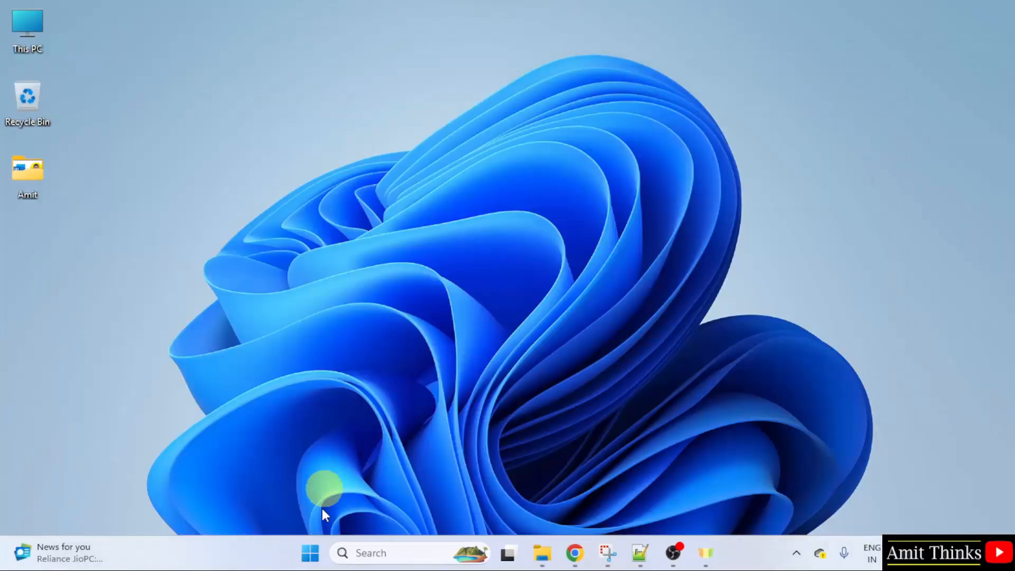
Step: Launch mongosh from a new Command Prompt, connecting to localhost and reaching the test prompt
left_click(310, 552)
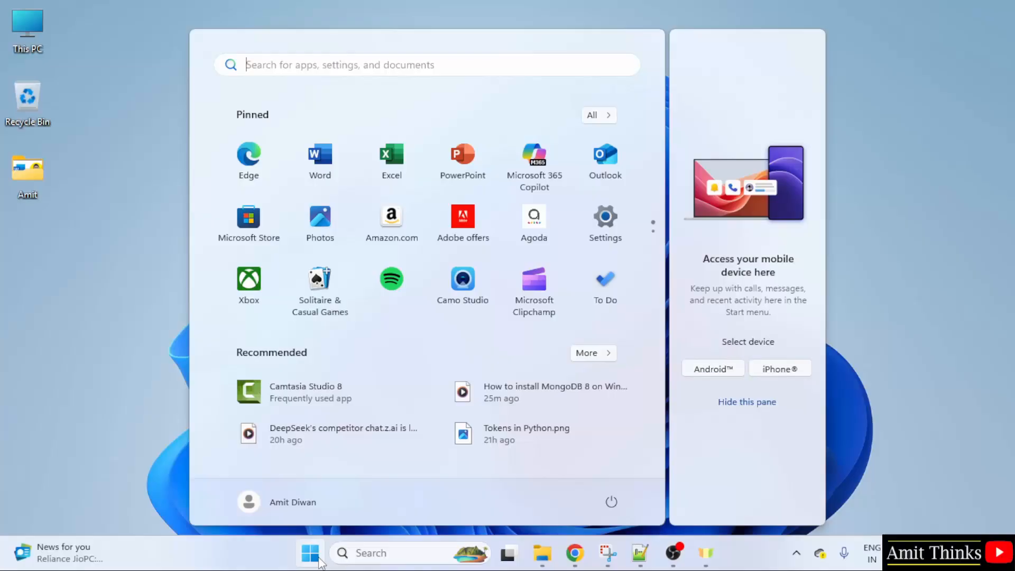
type("cmd")
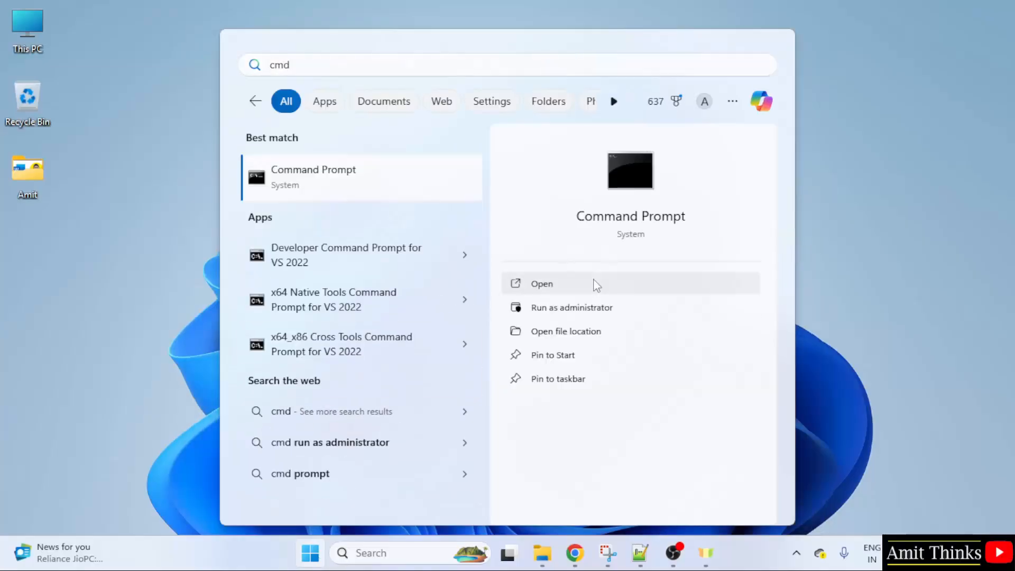
left_click(541, 283)
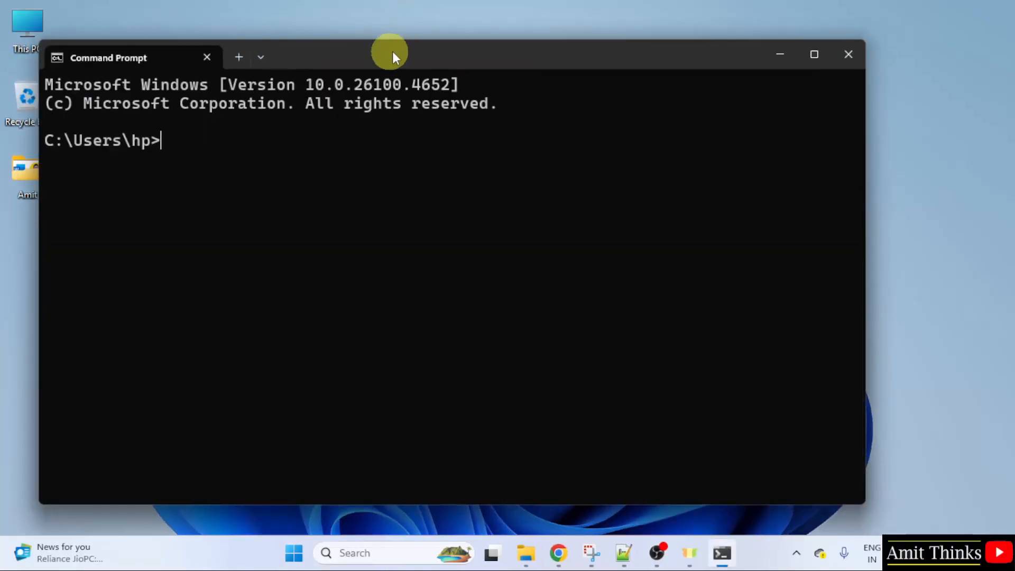
left_click_drag(388, 52, 555, 58)
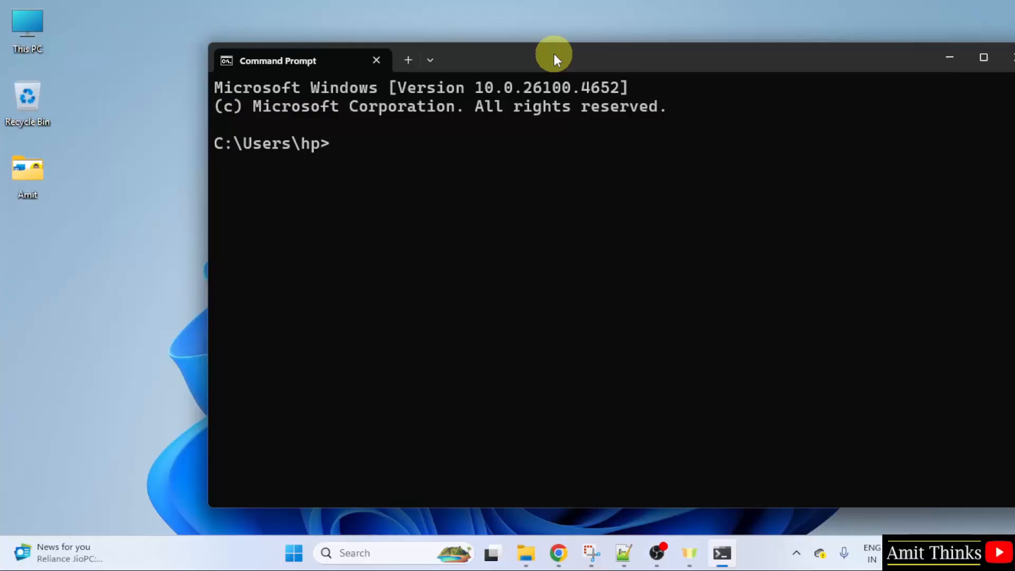
type("m")
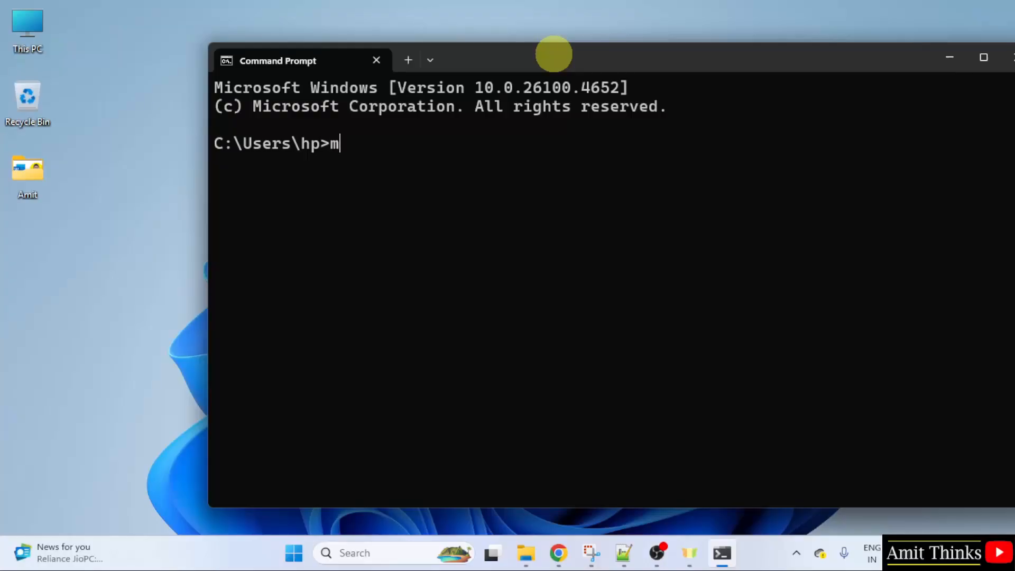
type("ongos")
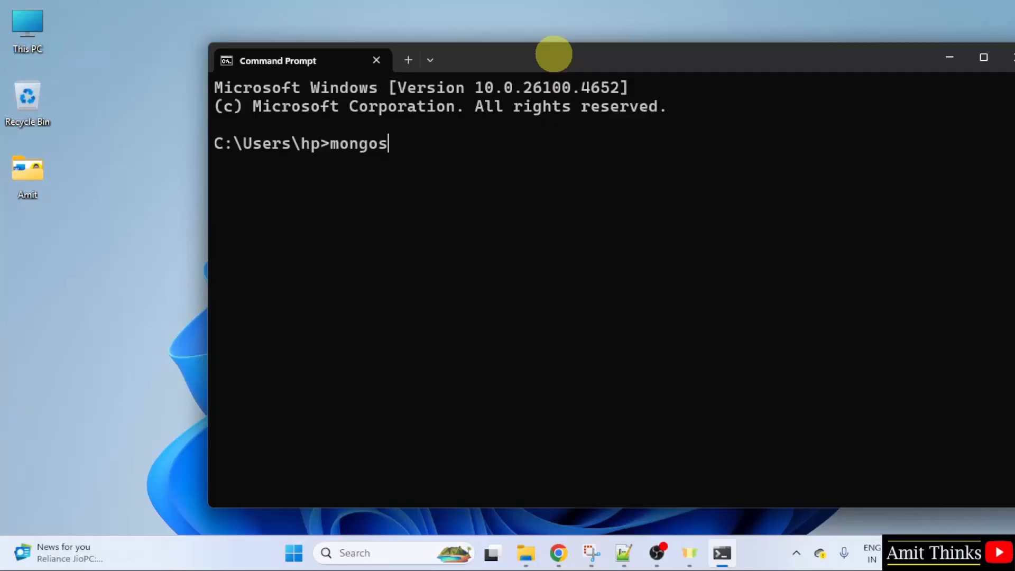
type("h")
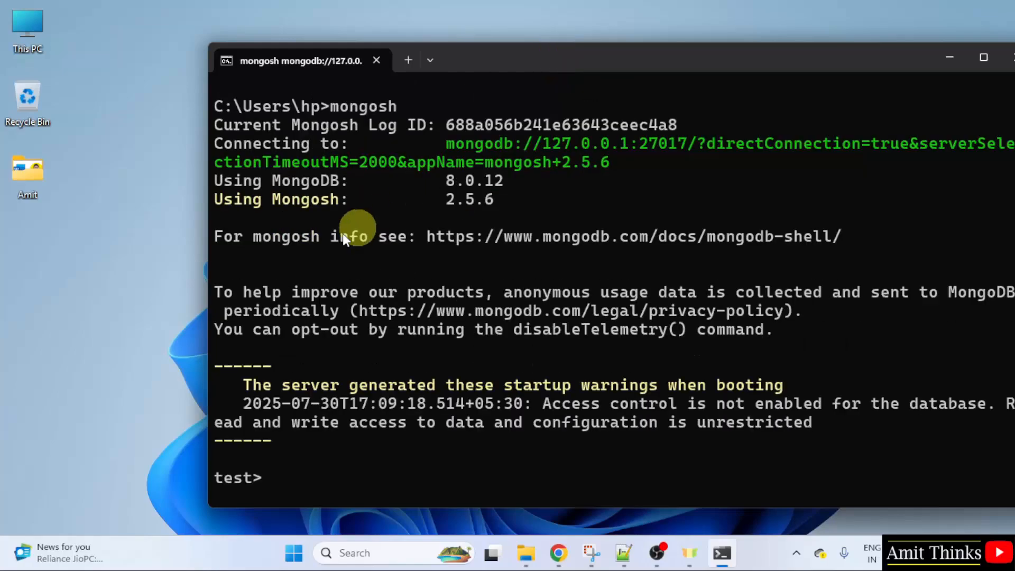
mouse_move(465, 200)
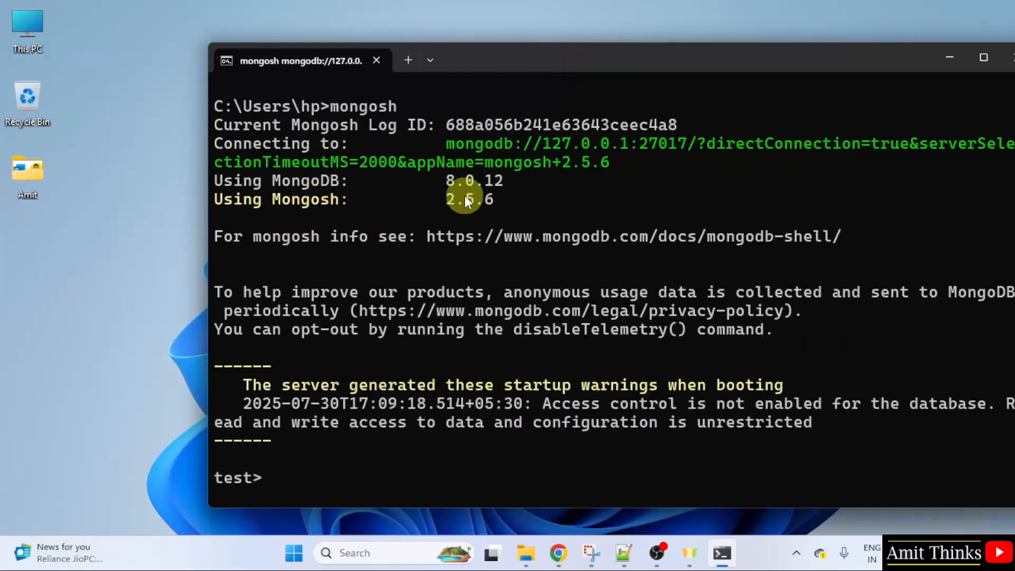
mouse_move(414, 510)
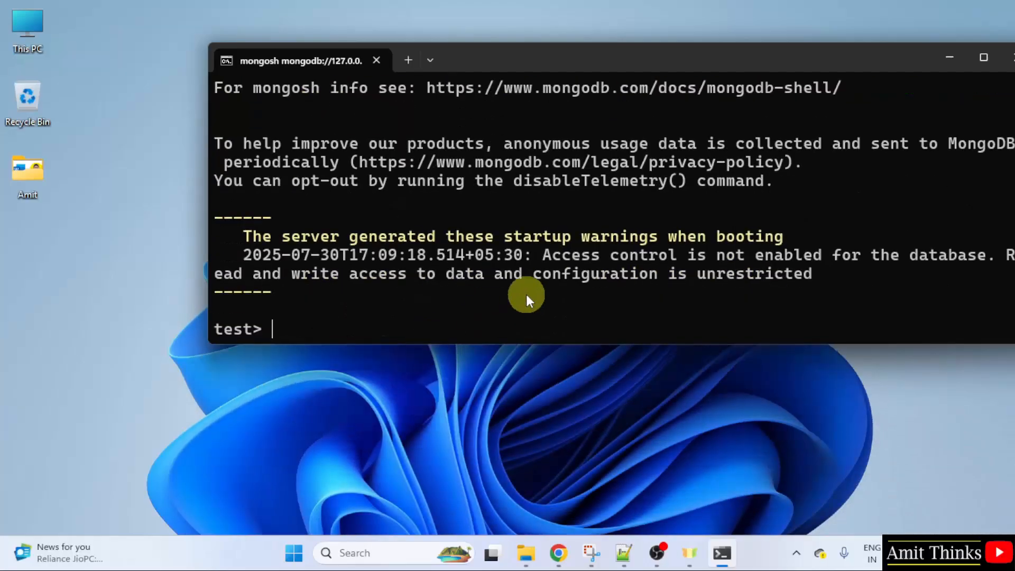
Step: Run show dbs to list admin, config, local, then use amitdb
type("show")
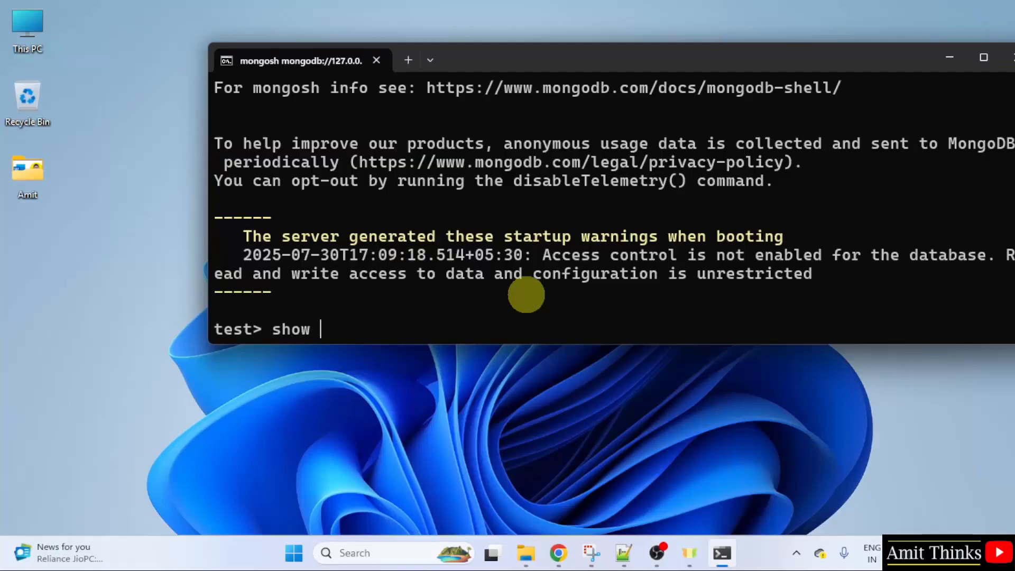
type("dbs")
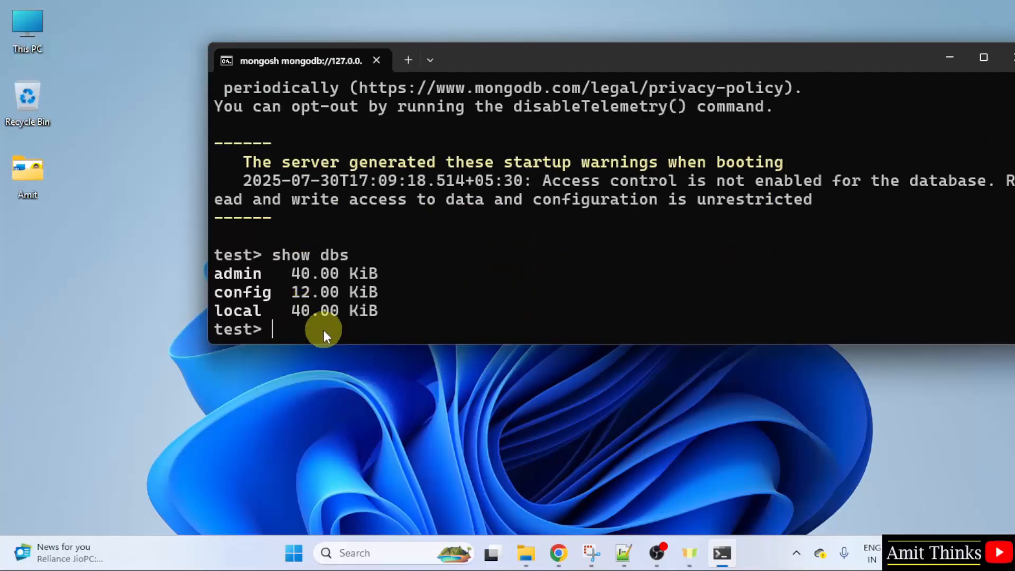
mouse_move(516, 335)
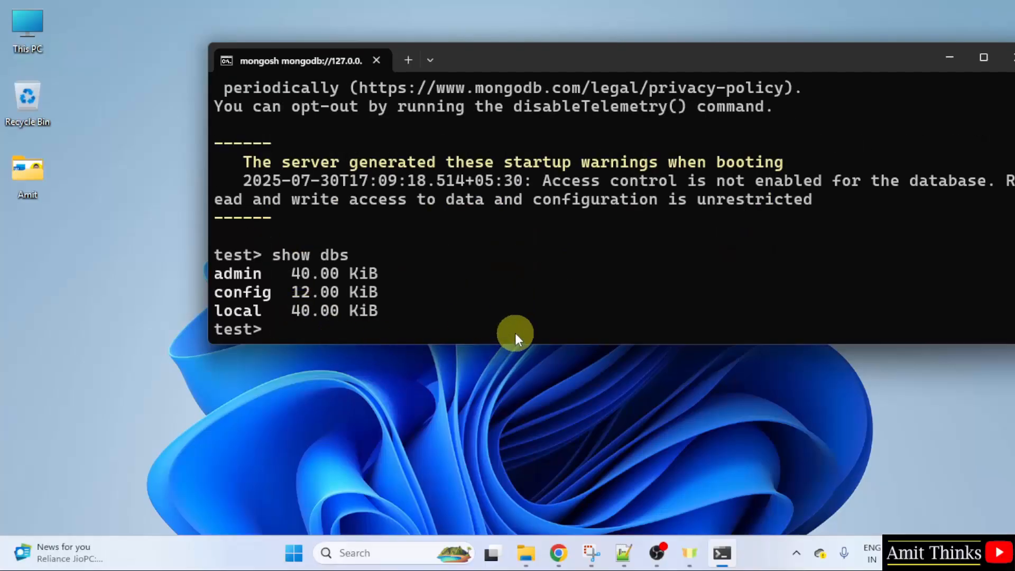
type("use")
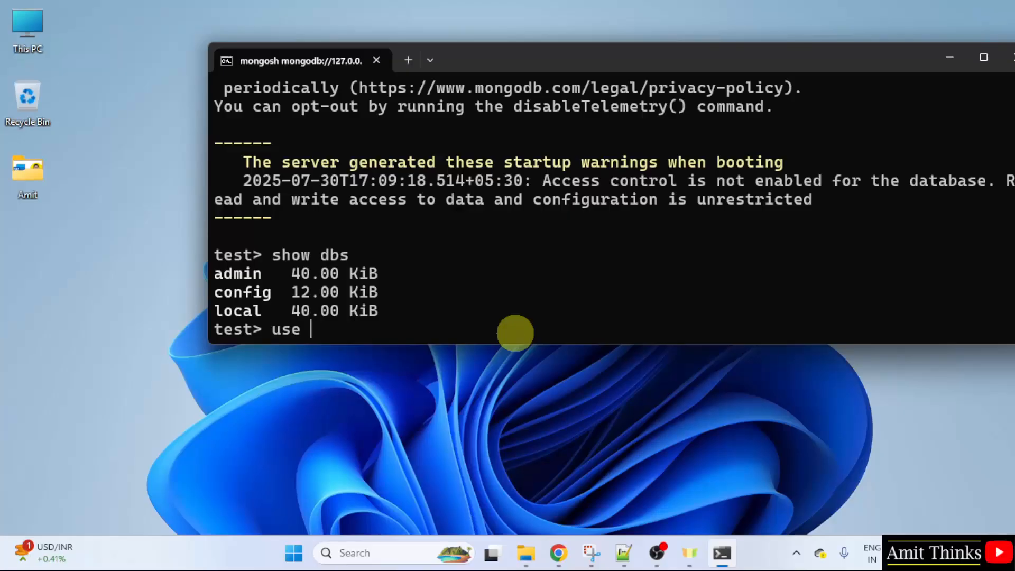
type("a")
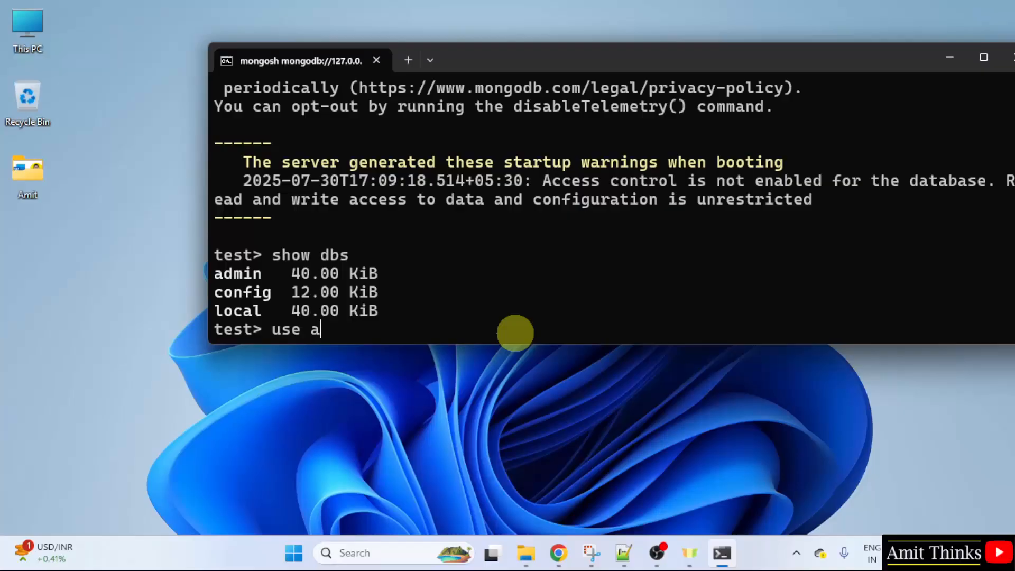
type("mitdb")
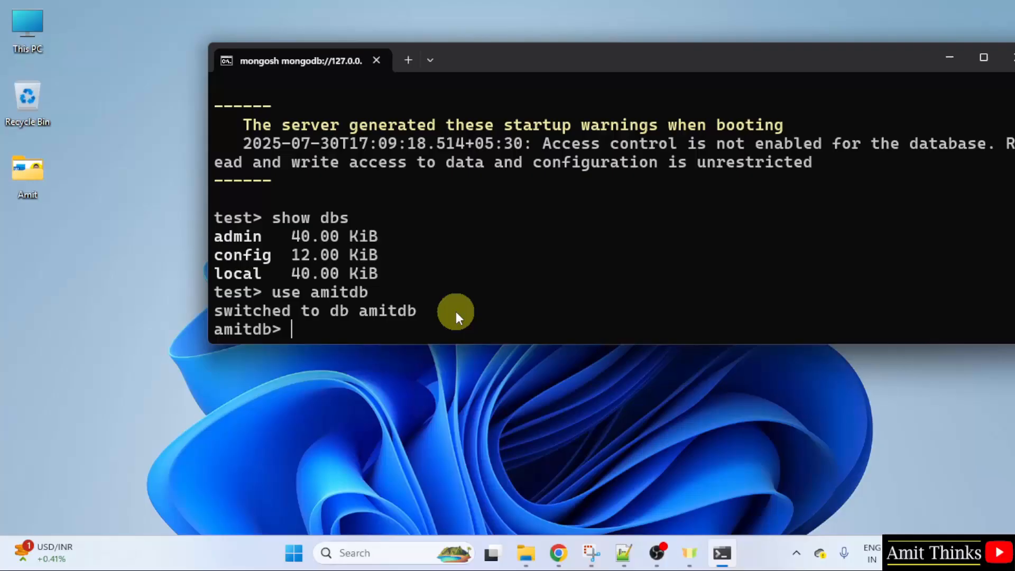
Step: Run db.createCollection("Students") in amitdb, confirming ok: 1
type("db.cre")
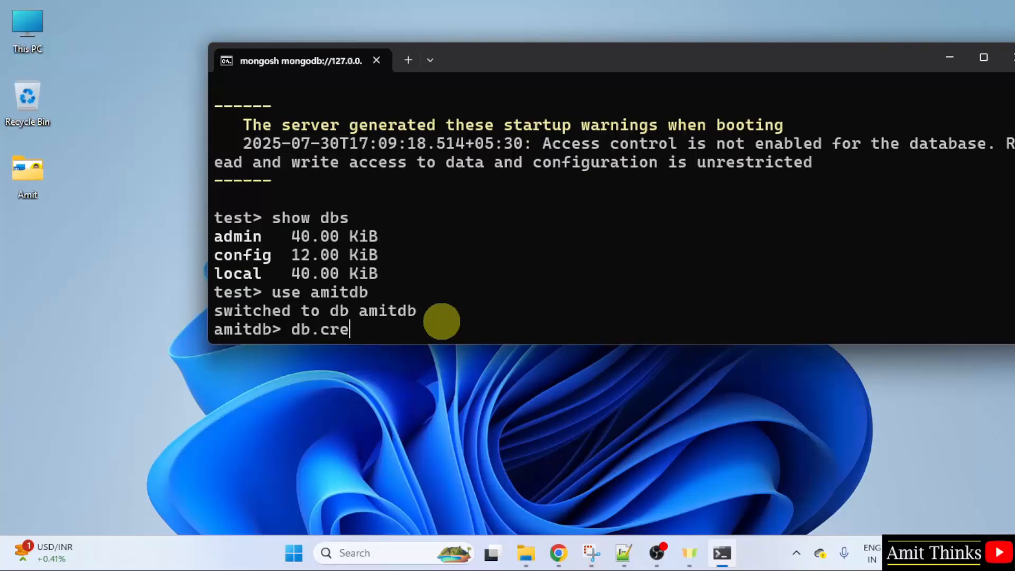
type("ateC")
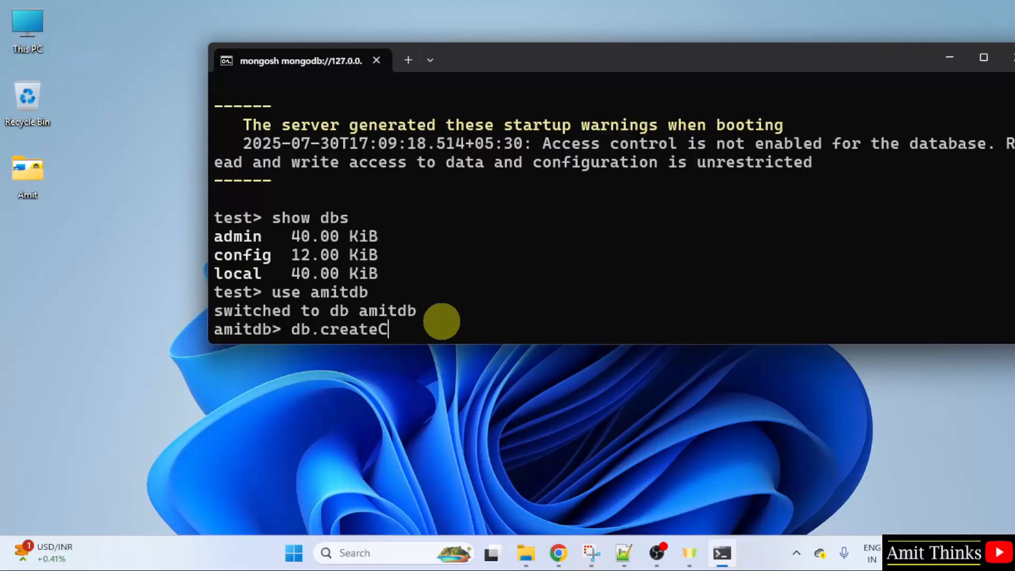
type("ollectio")
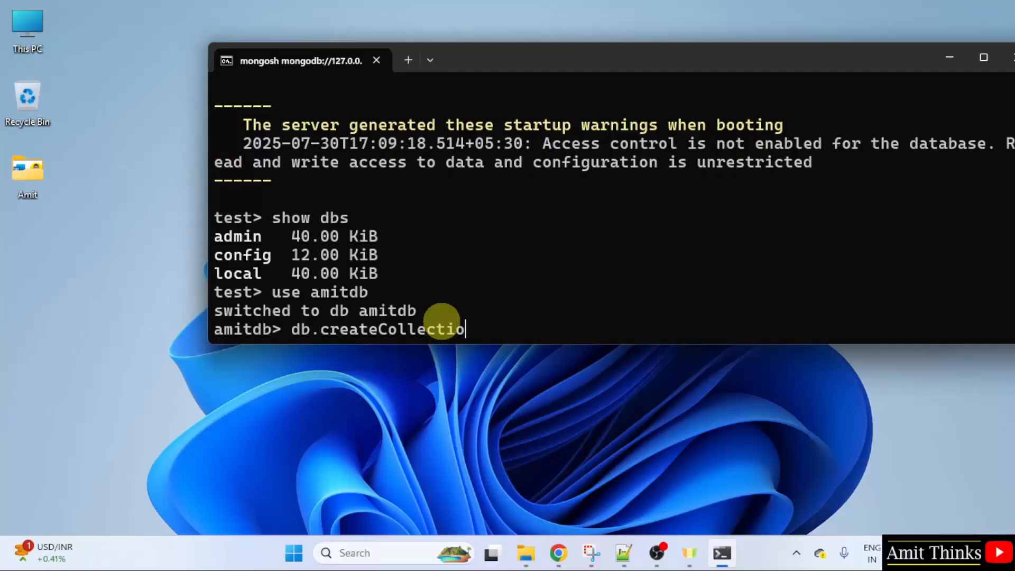
type("n(")
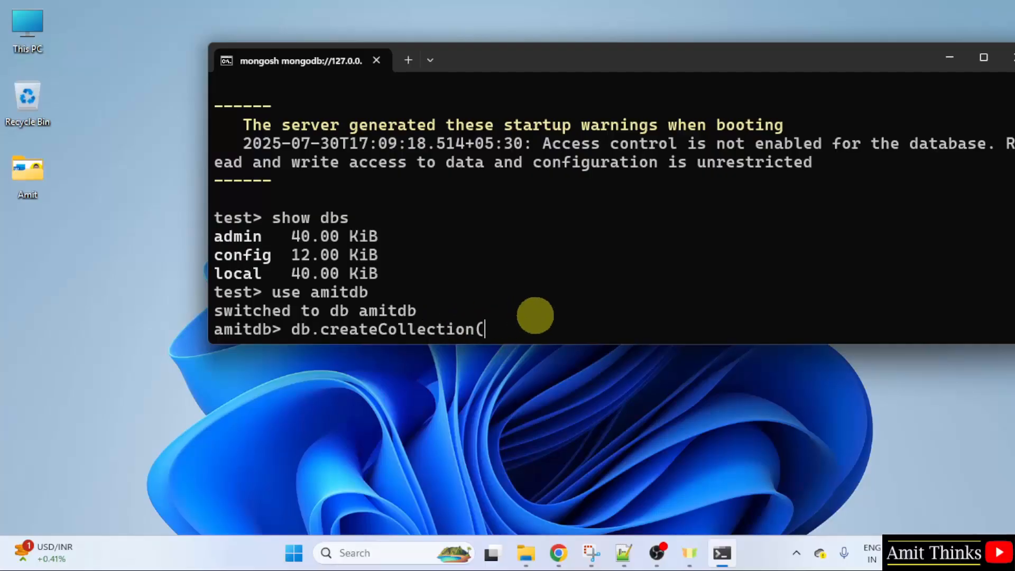
type("\"\"")
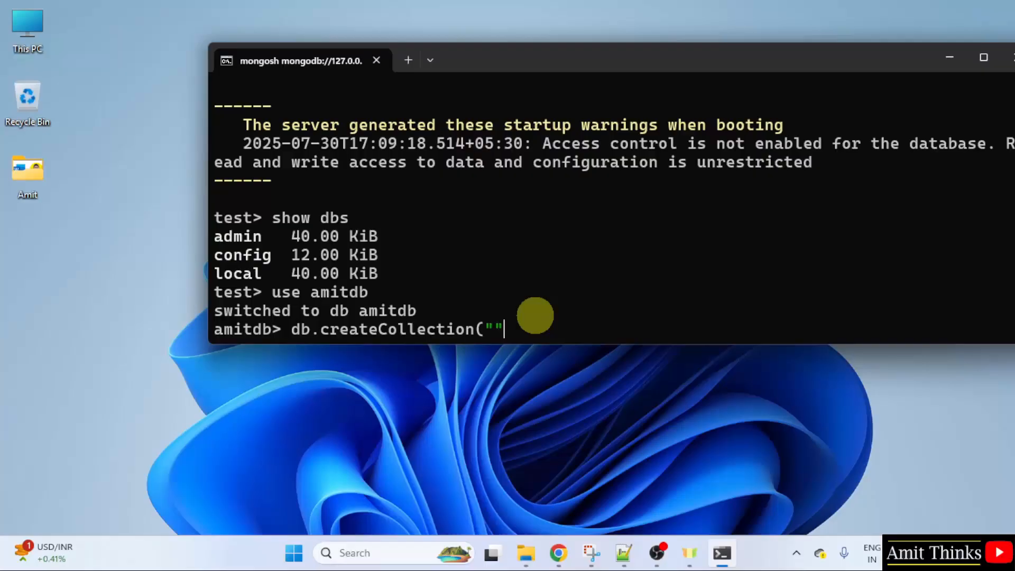
type("S")
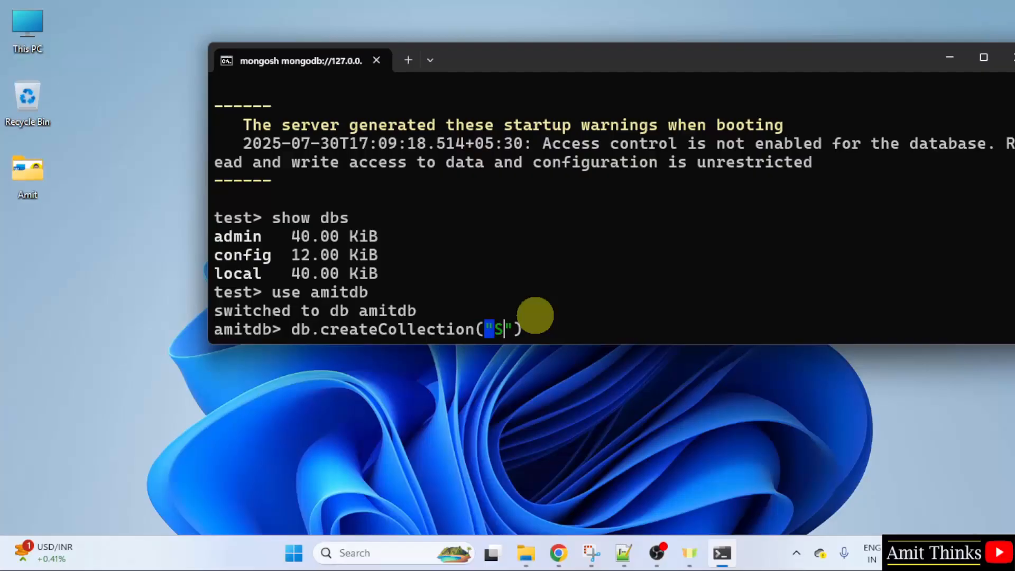
type("tudents")
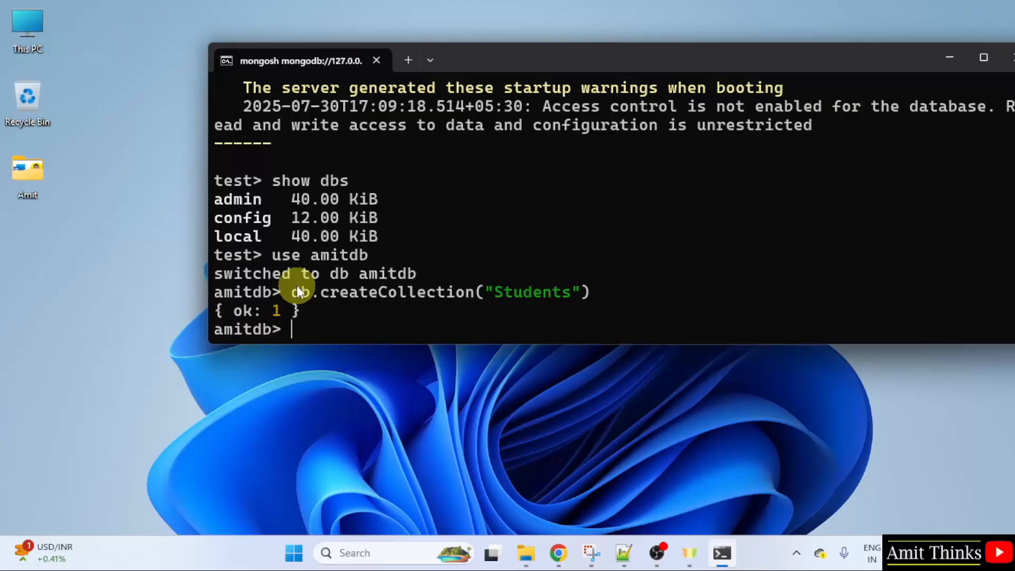
mouse_move(473, 310)
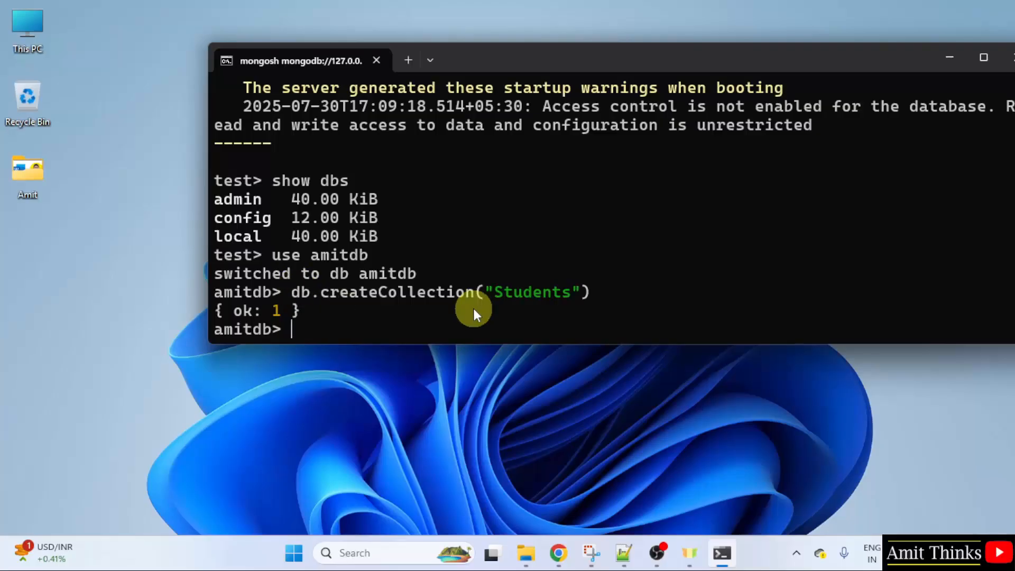
mouse_move(462, 339)
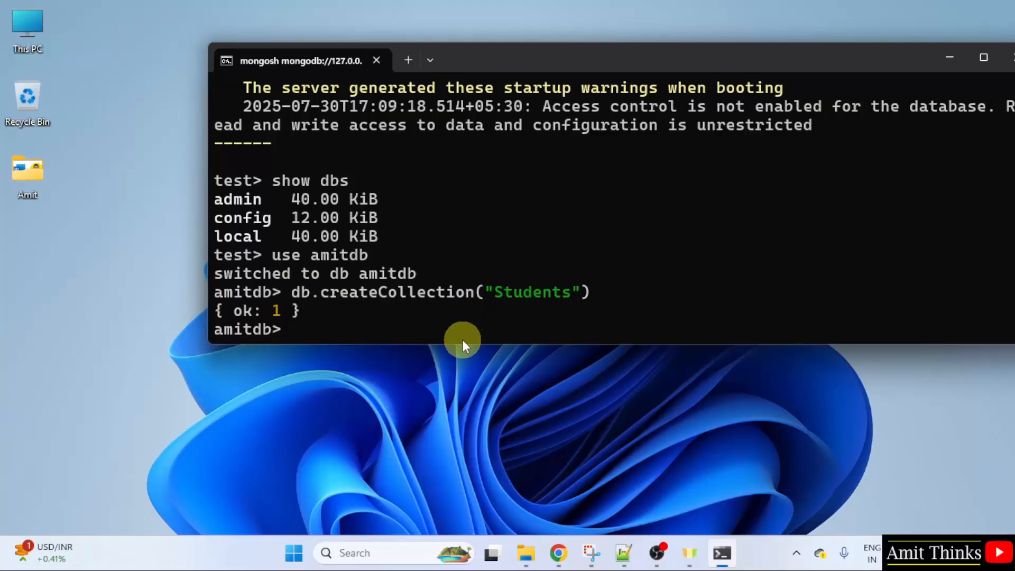